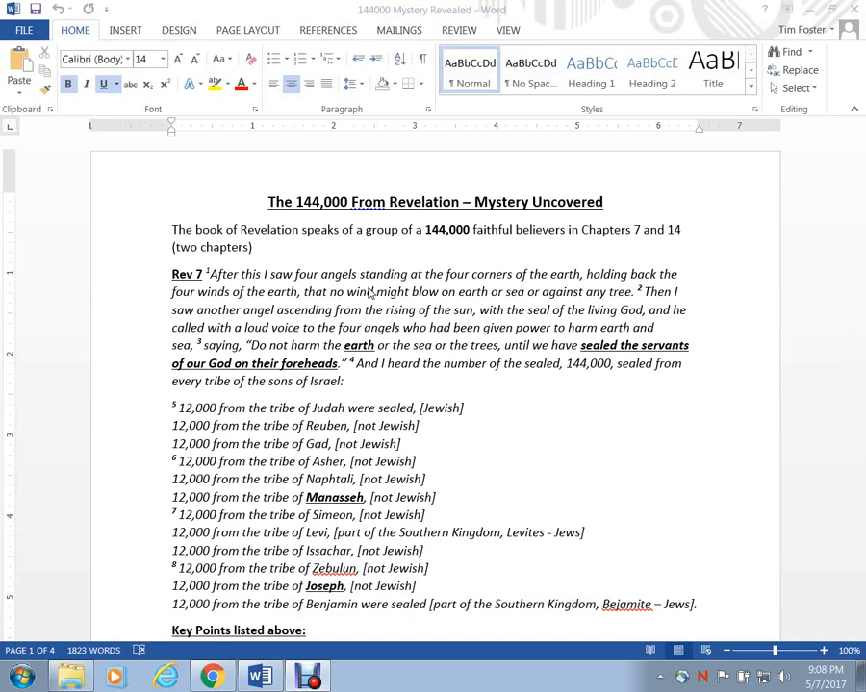
mouse_move(371, 293)
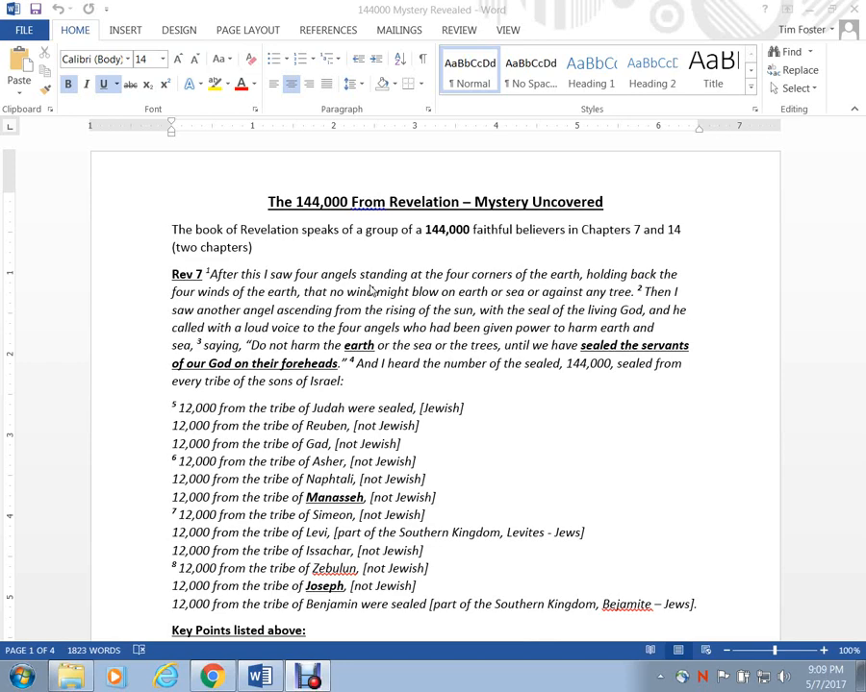
mouse_move(390, 254)
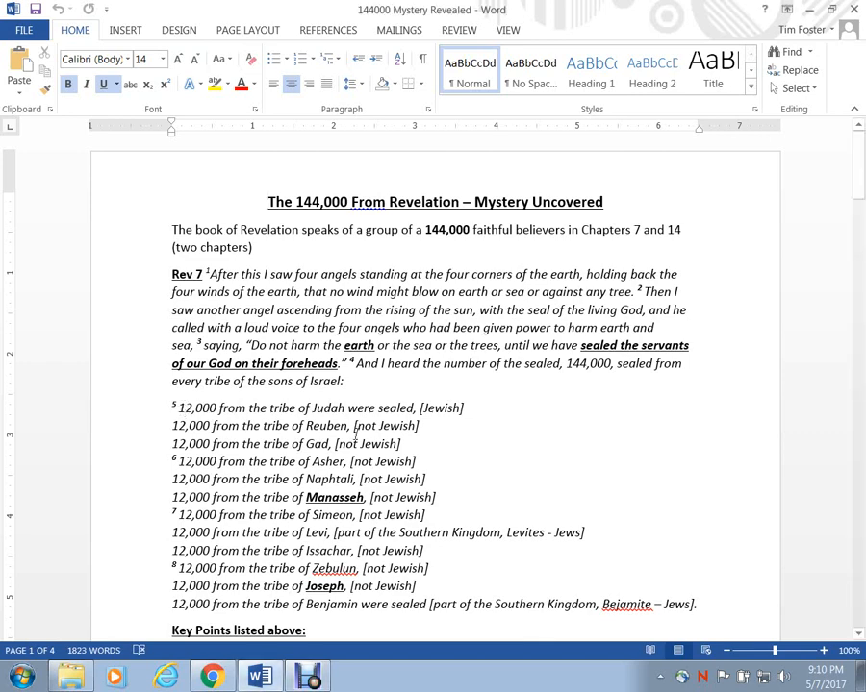
- Read through the Rev 14 Key Points, highlighting the opening words of the Rev 14 passage
drag(300, 408, 356, 585)
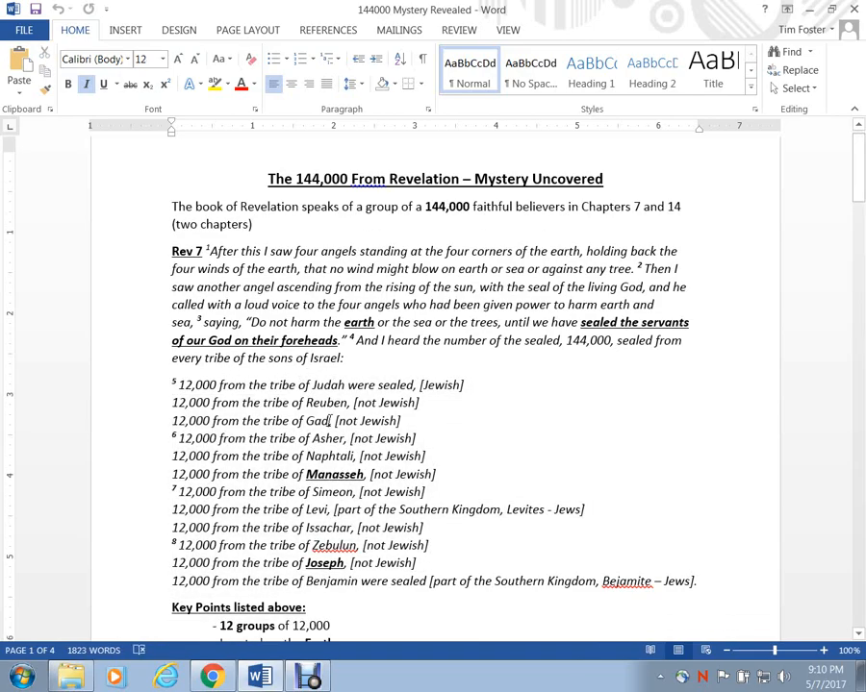
scroll(down, 3)
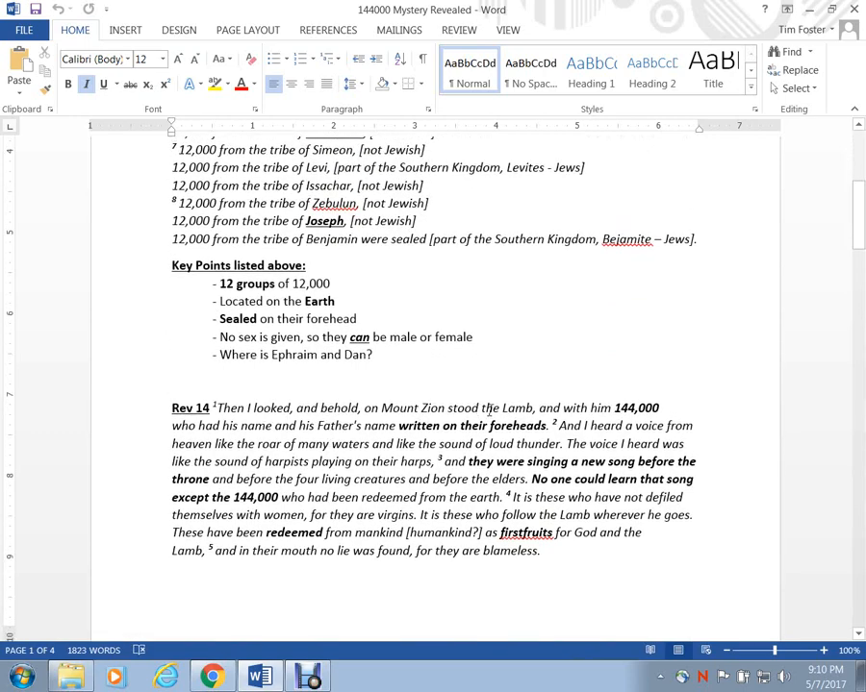
double_click(637, 408)
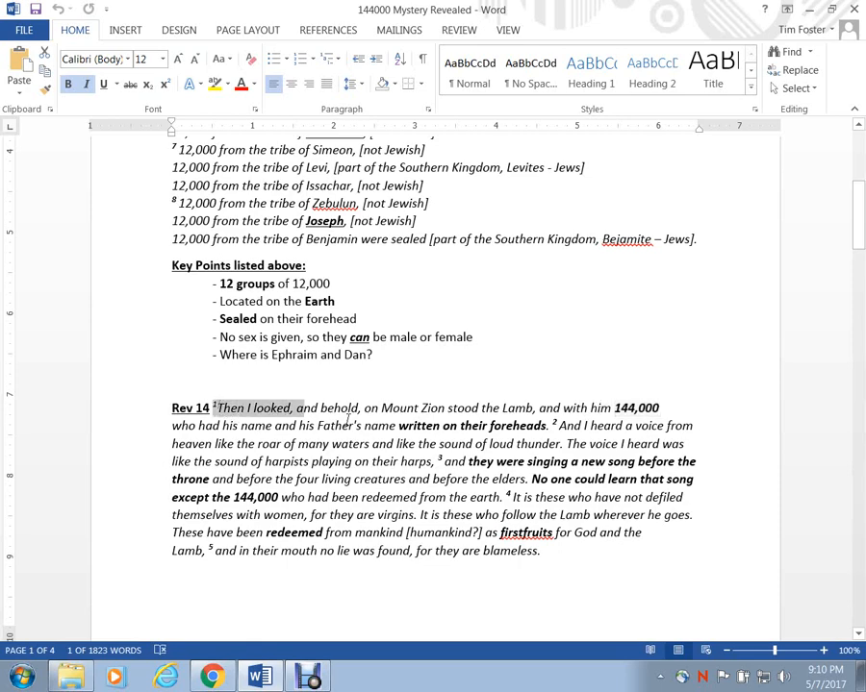
drag(214, 407, 542, 550)
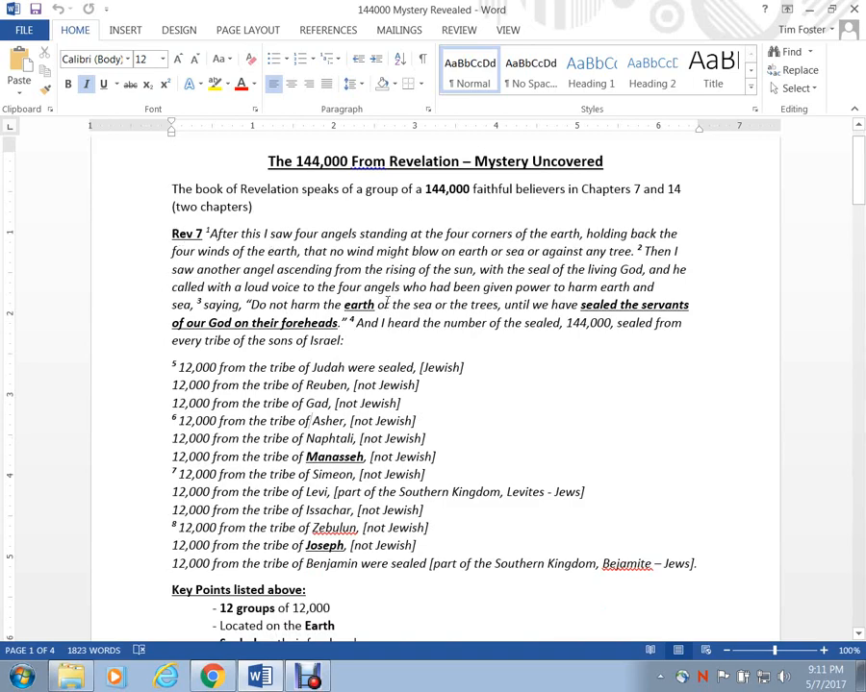
- Highlight the Rev 7 tribe list from Judah [Jewish] down through Reuben to Joseph
scroll(down, 3)
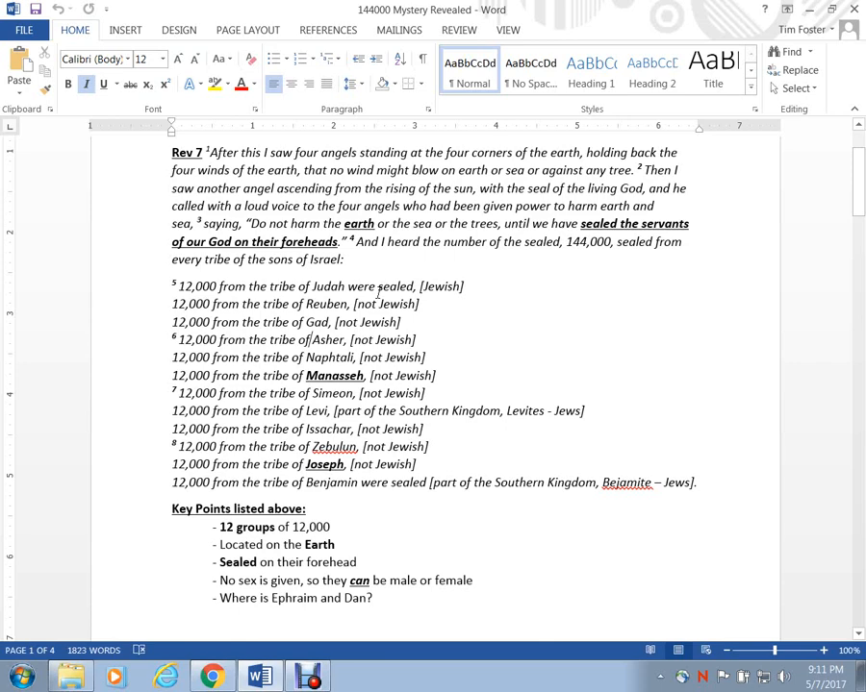
drag(177, 287, 209, 303)
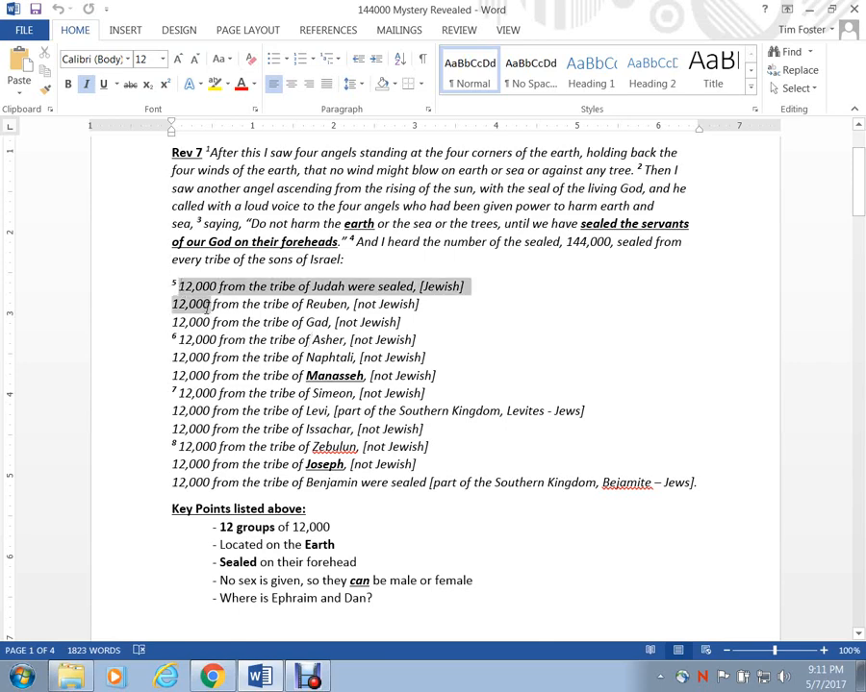
drag(207, 304, 298, 481)
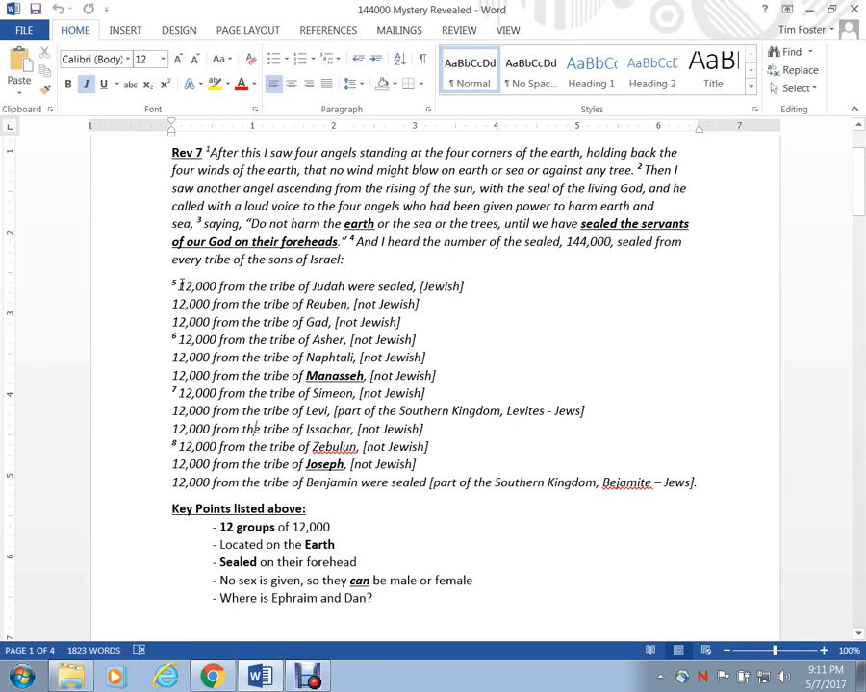
drag(173, 285, 414, 481)
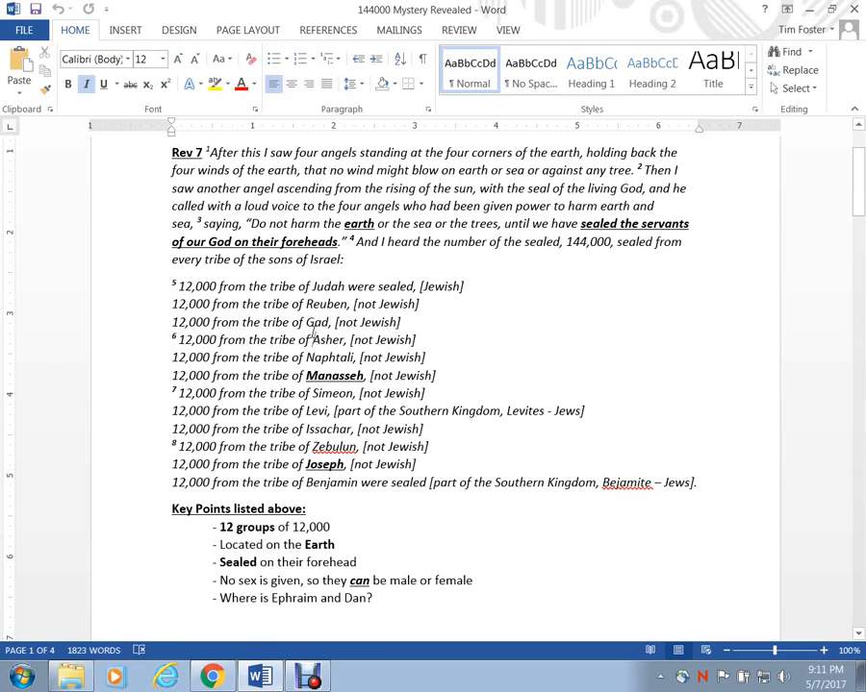
double_click(329, 287)
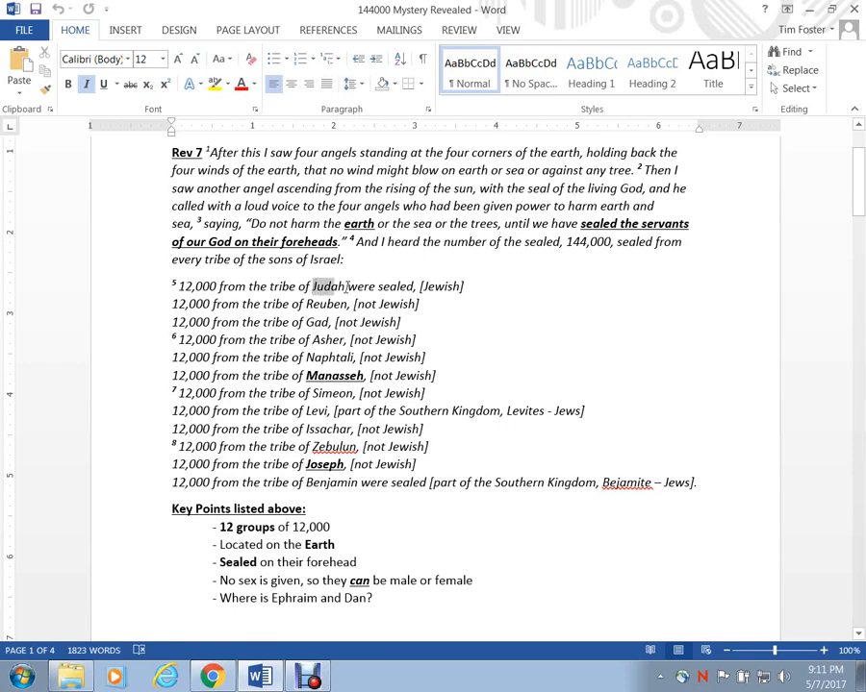
drag(312, 284, 412, 285)
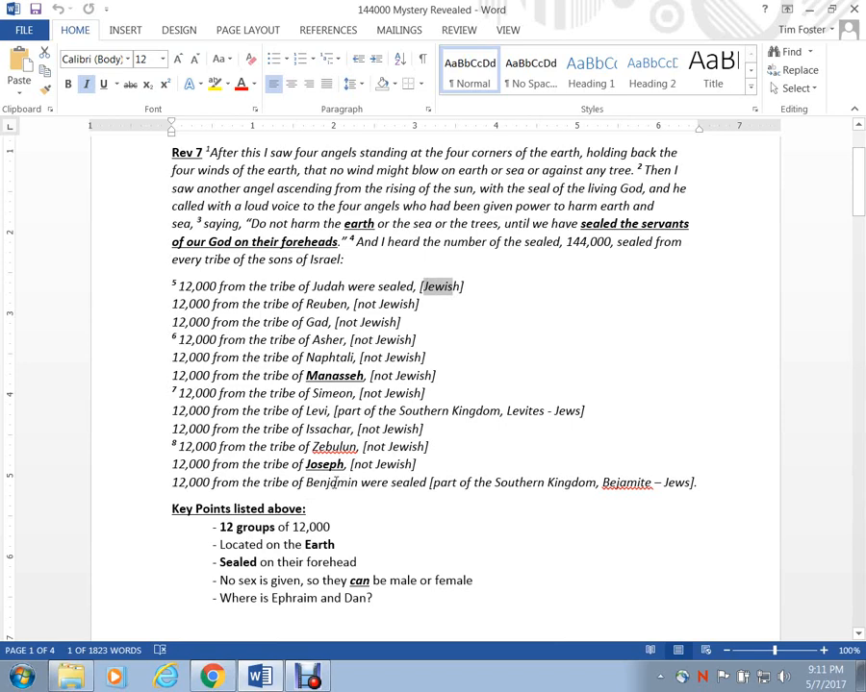
double_click(330, 481)
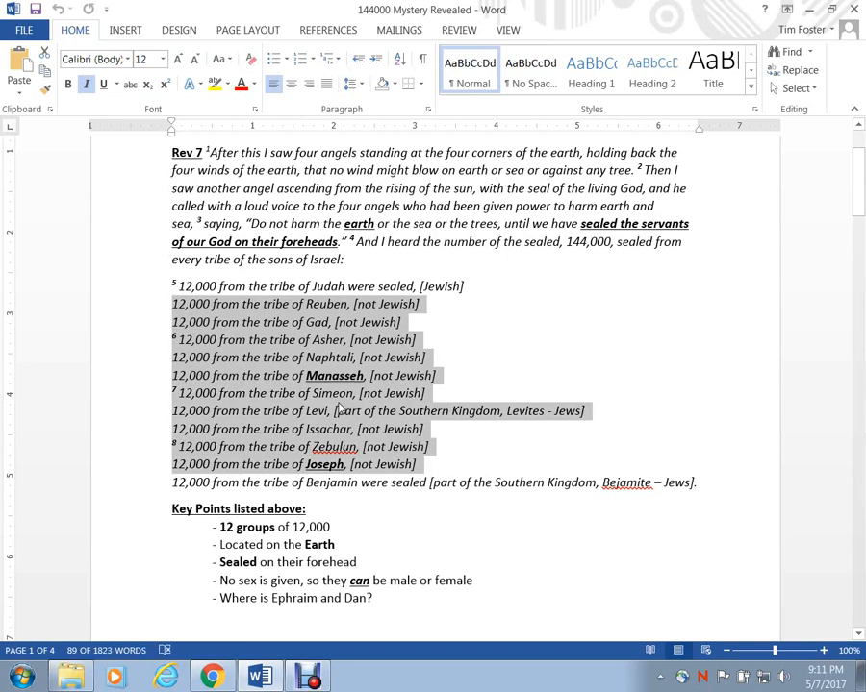
click(169, 287)
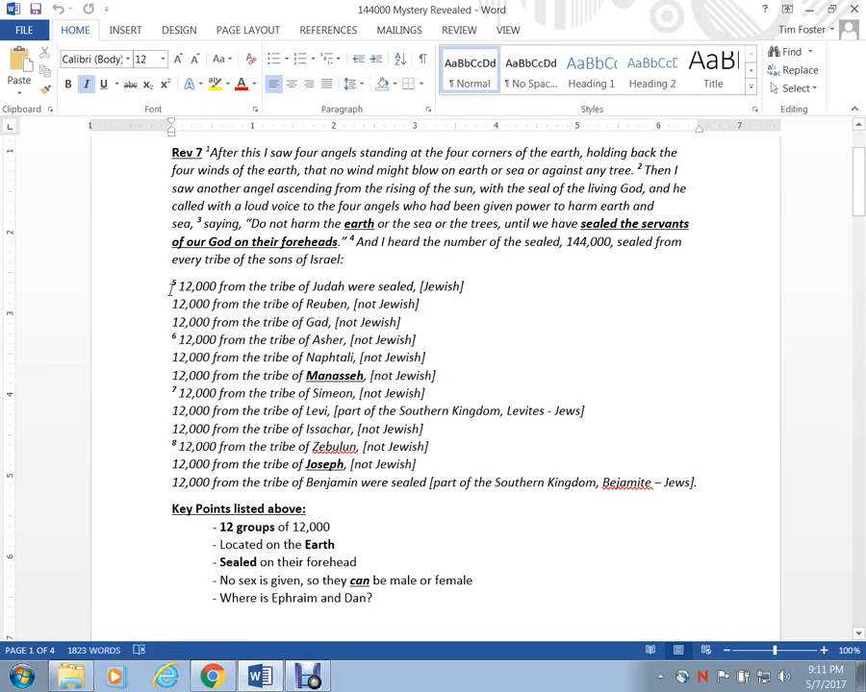
drag(171, 285, 423, 483)
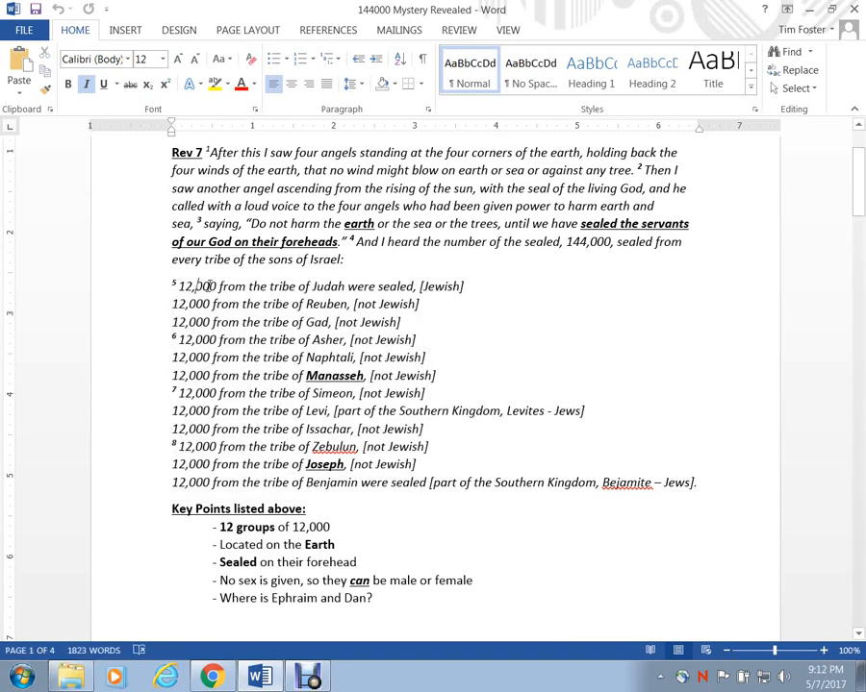
- Move down to the Rev 7 versus Rev 14 attribute comparison, highlighting 'new song' and 144,000
scroll(down, 3)
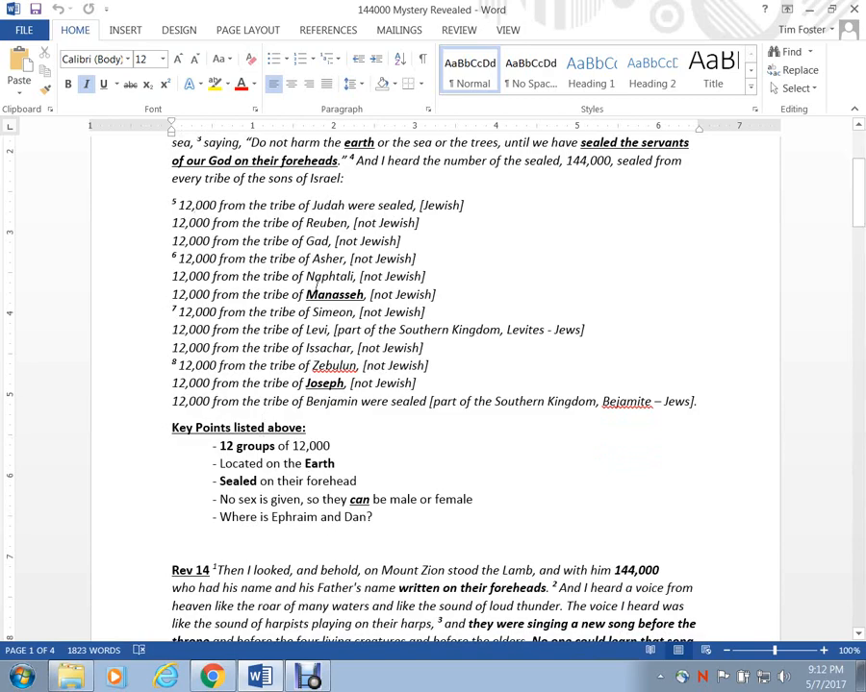
scroll(down, 3)
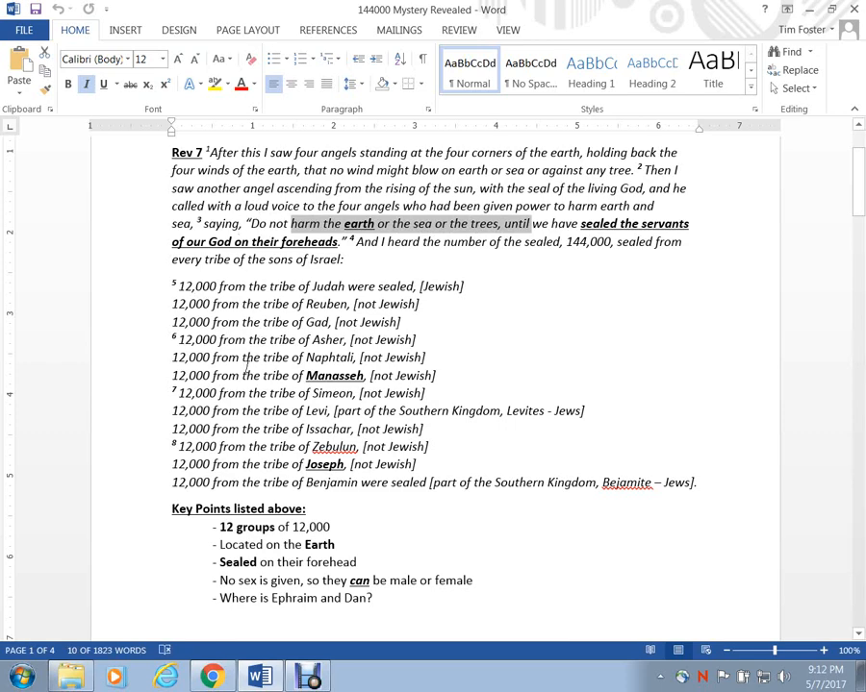
mouse_move(300, 535)
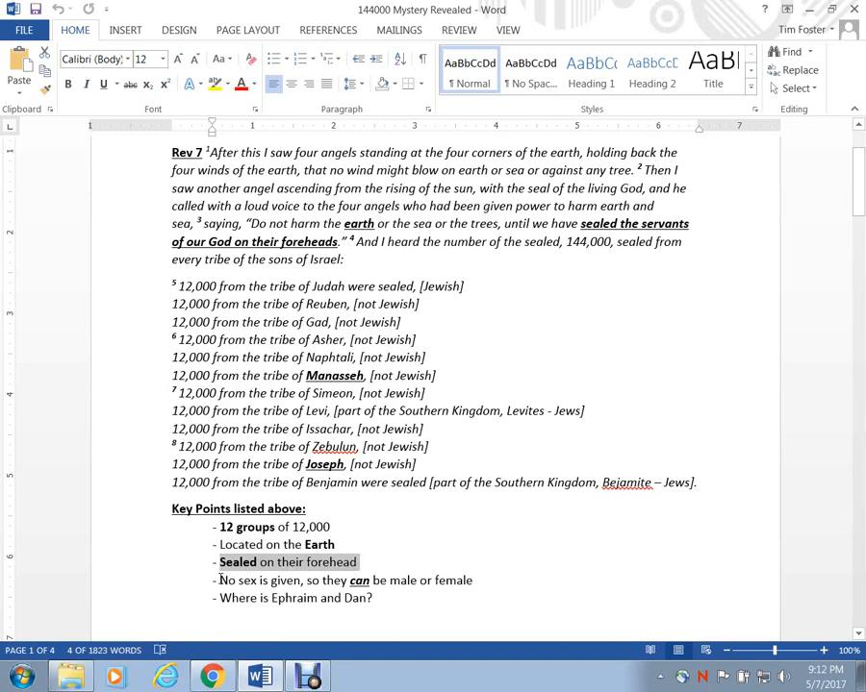
mouse_move(311, 573)
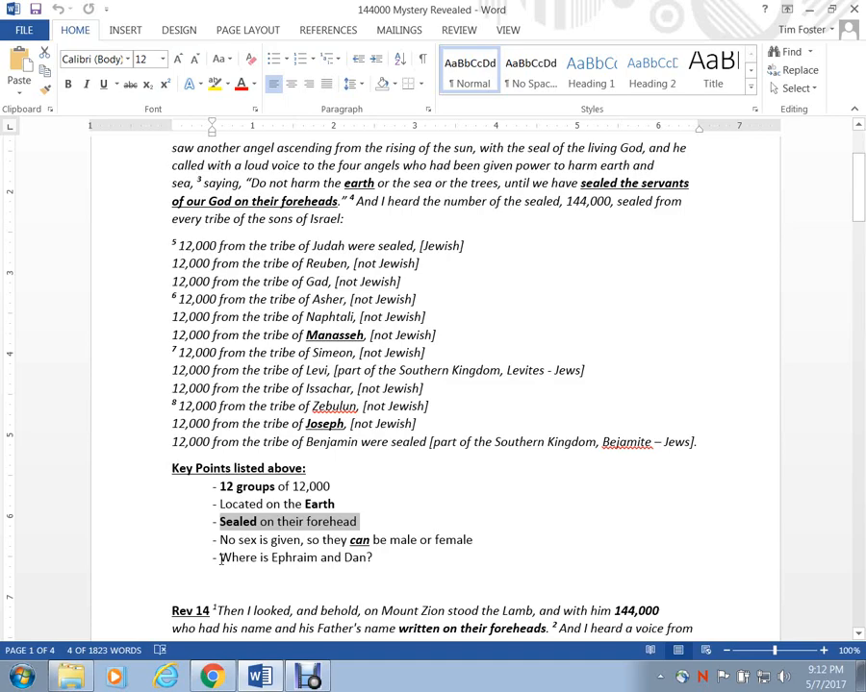
scroll(down, 3)
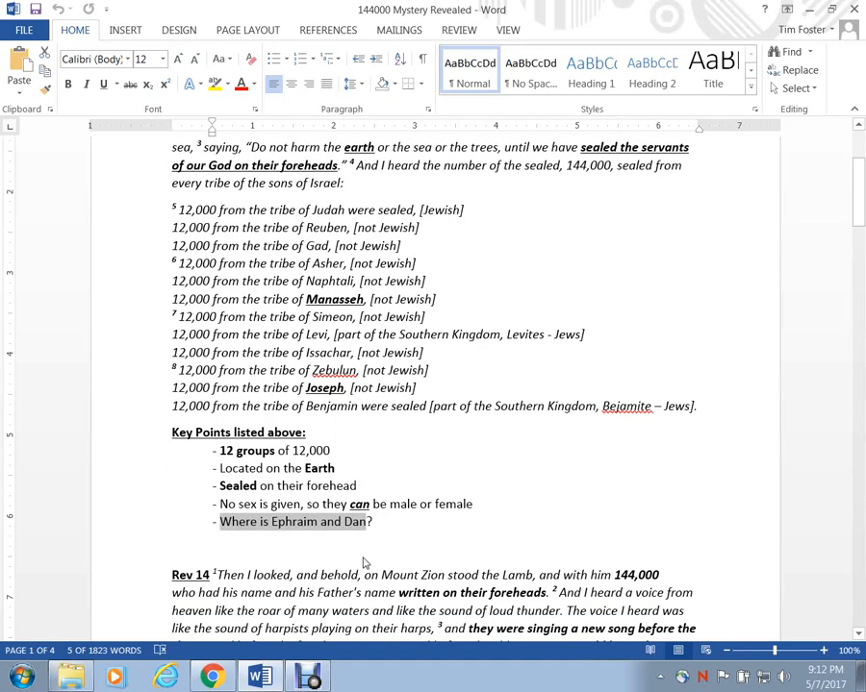
scroll(down, 3)
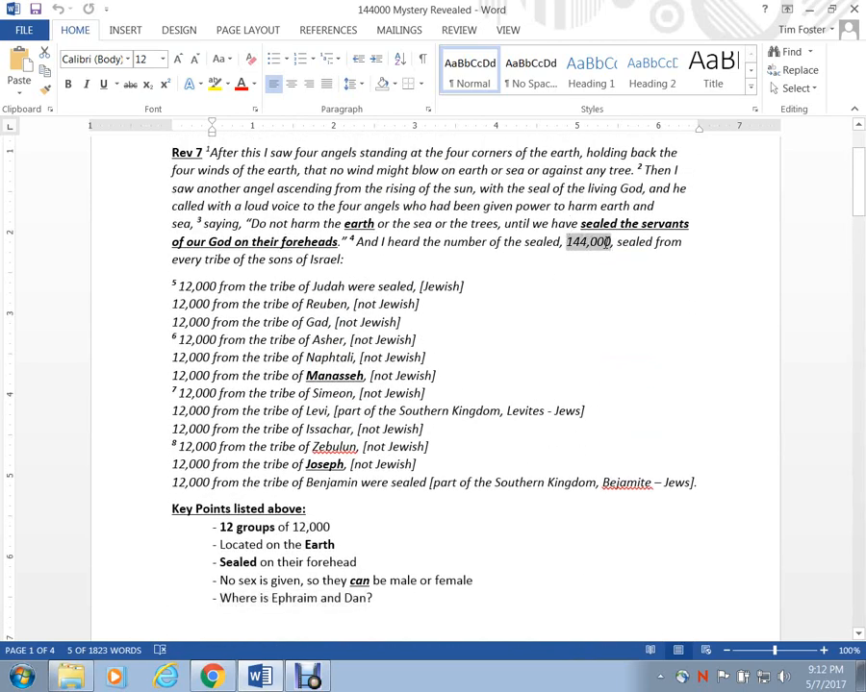
scroll(down, 3)
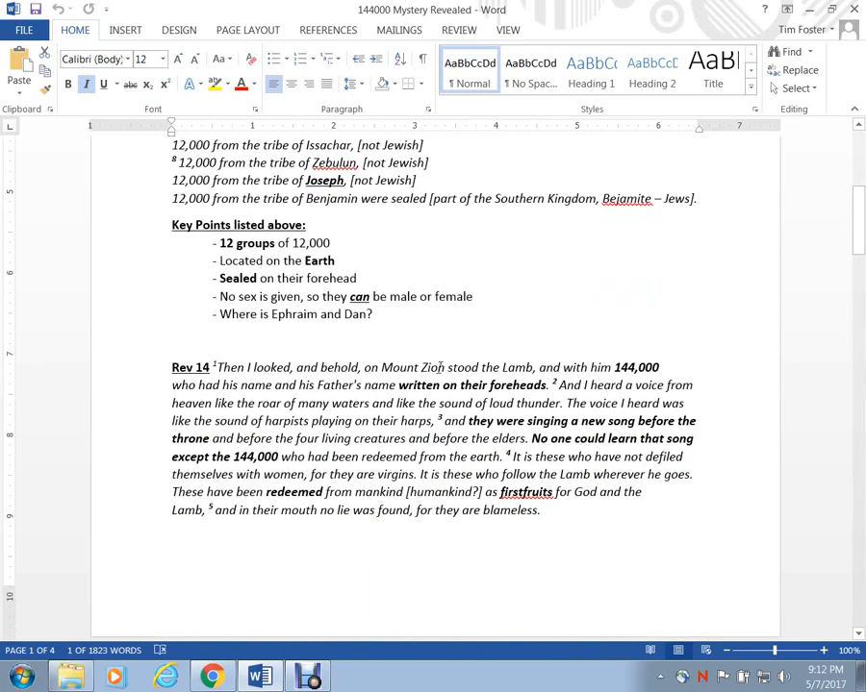
scroll(down, 3)
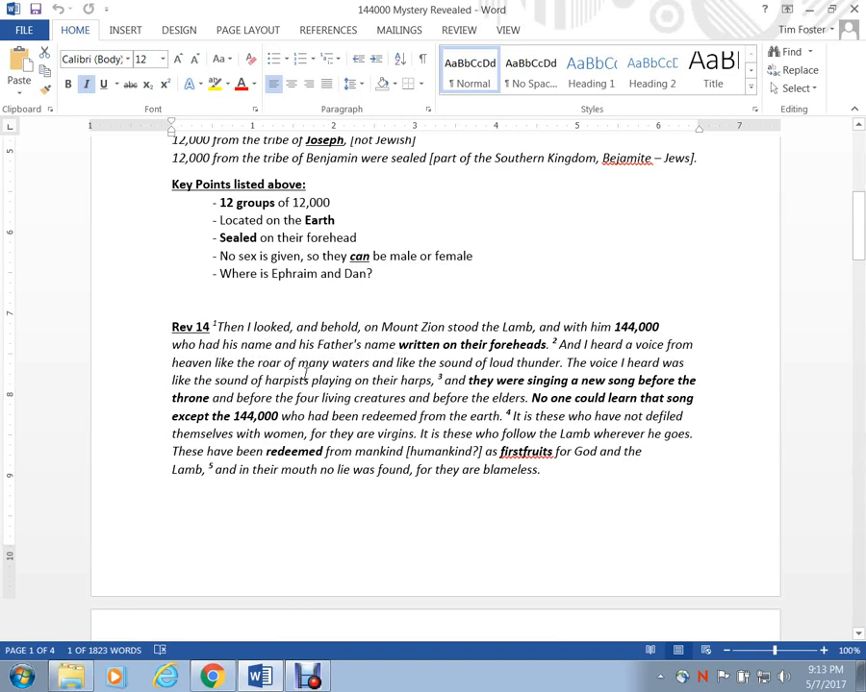
double_click(285, 381)
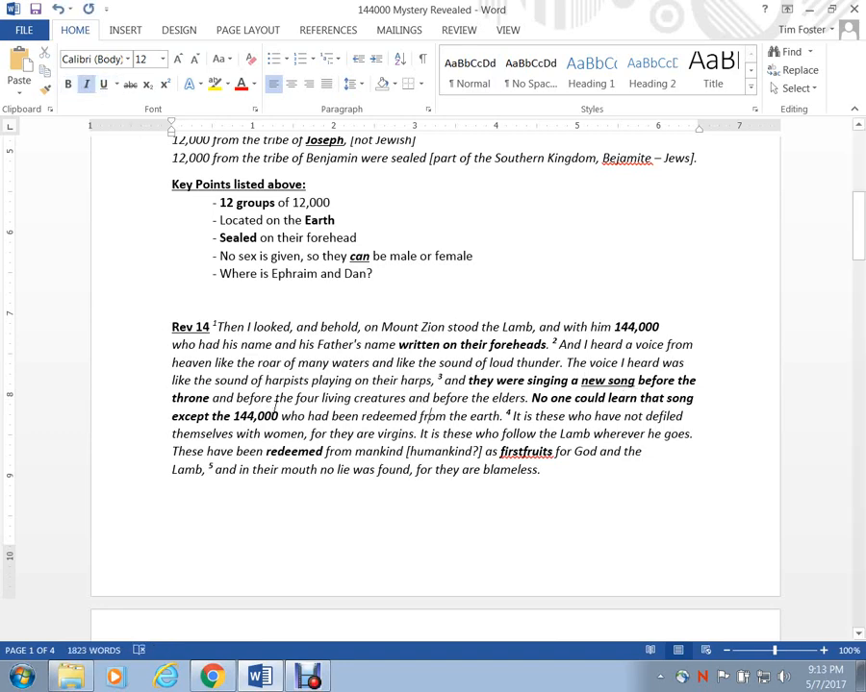
double_click(411, 327)
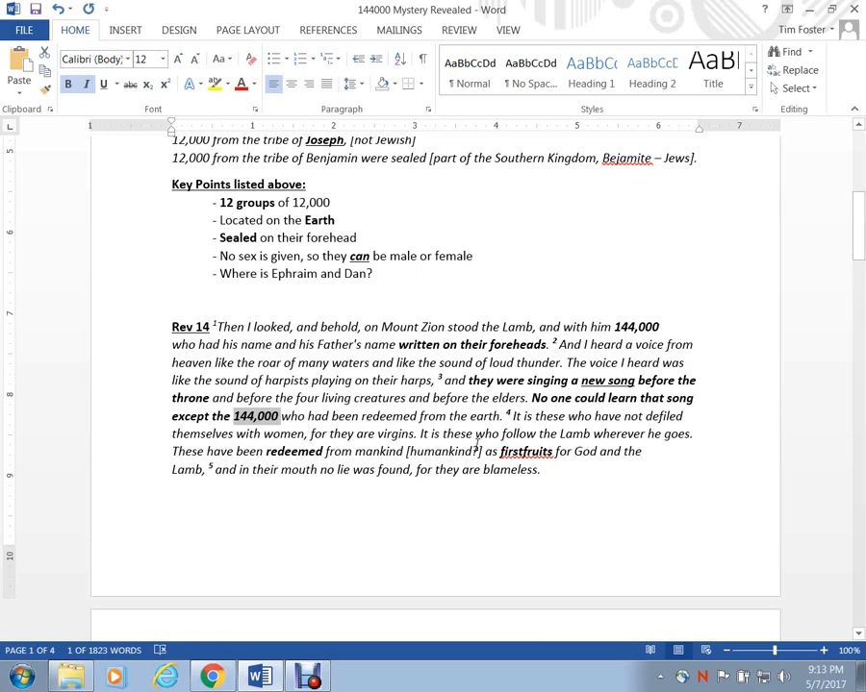
- Continue down to the start of the 'Thirdly' new-song paragraph
scroll(down, 3)
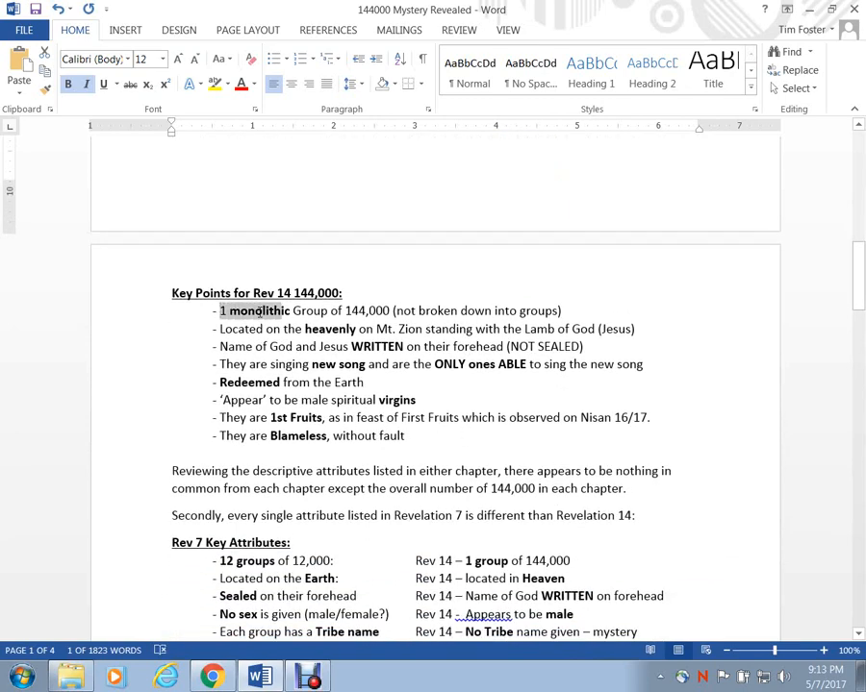
drag(284, 311, 392, 311)
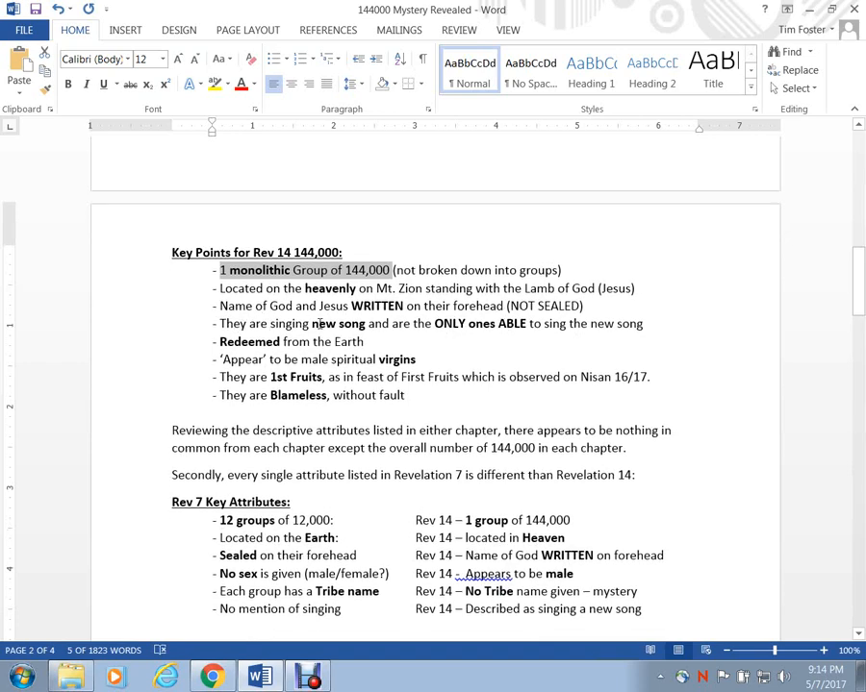
mouse_move(411, 327)
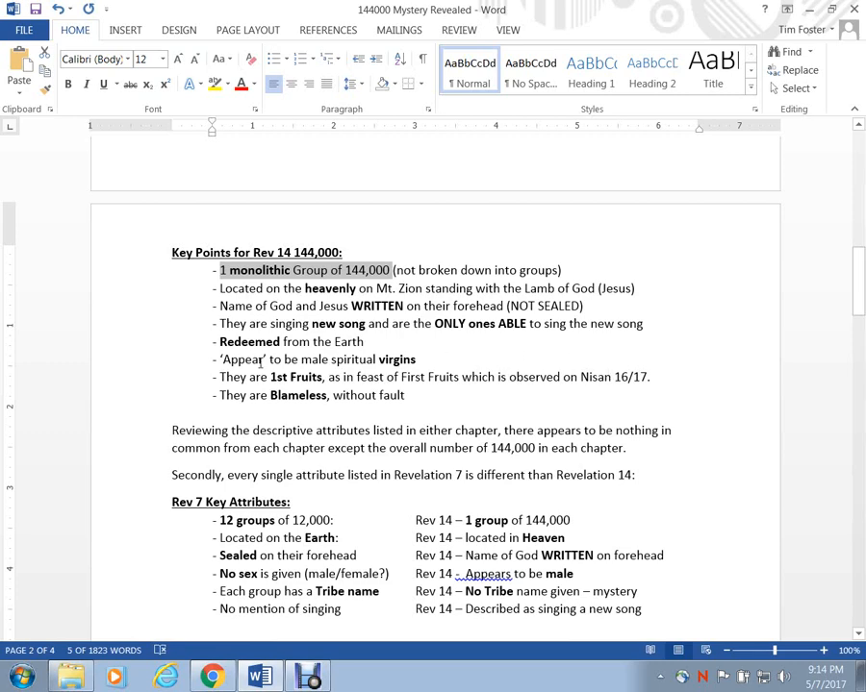
mouse_move(287, 377)
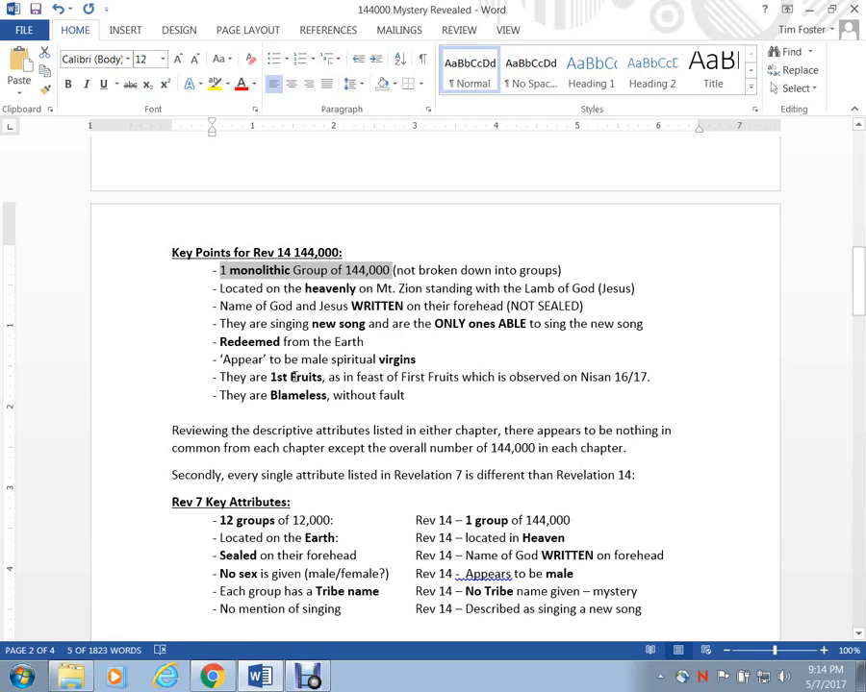
mouse_move(296, 375)
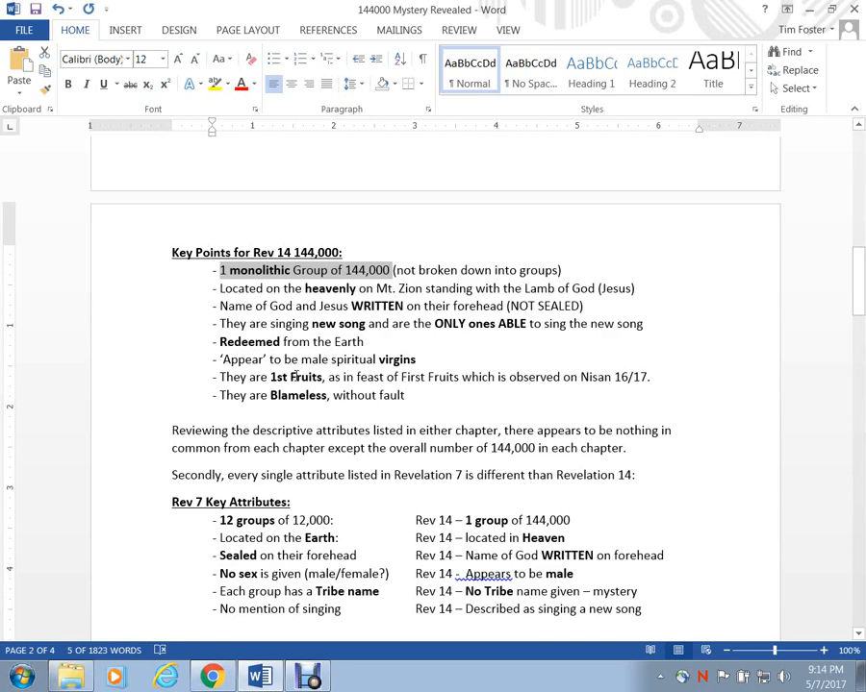
scroll(down, 3)
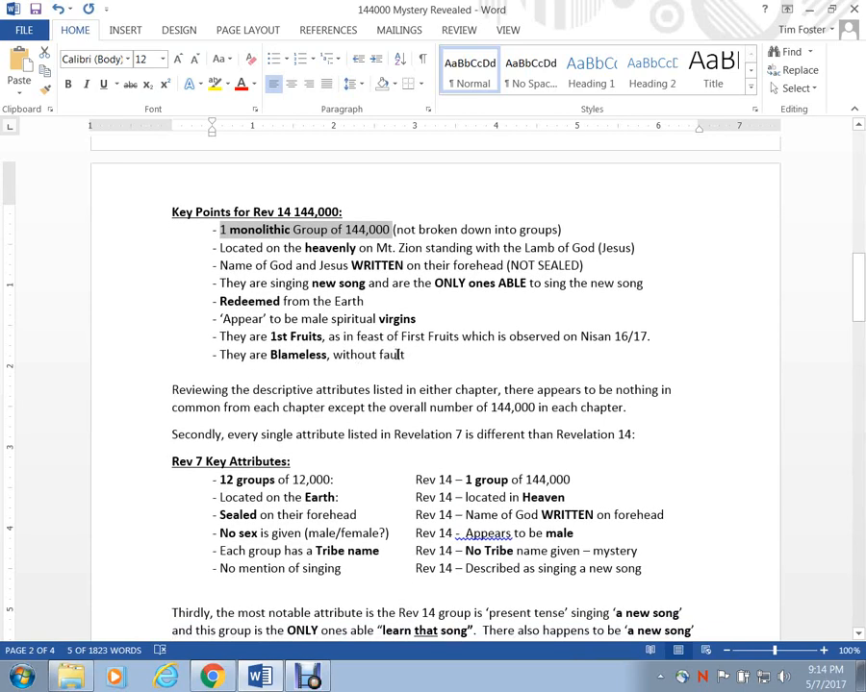
- Scroll to bring the 'Thirdly' paragraph and the Revelation 5:9-10 heading into view
scroll(down, 3)
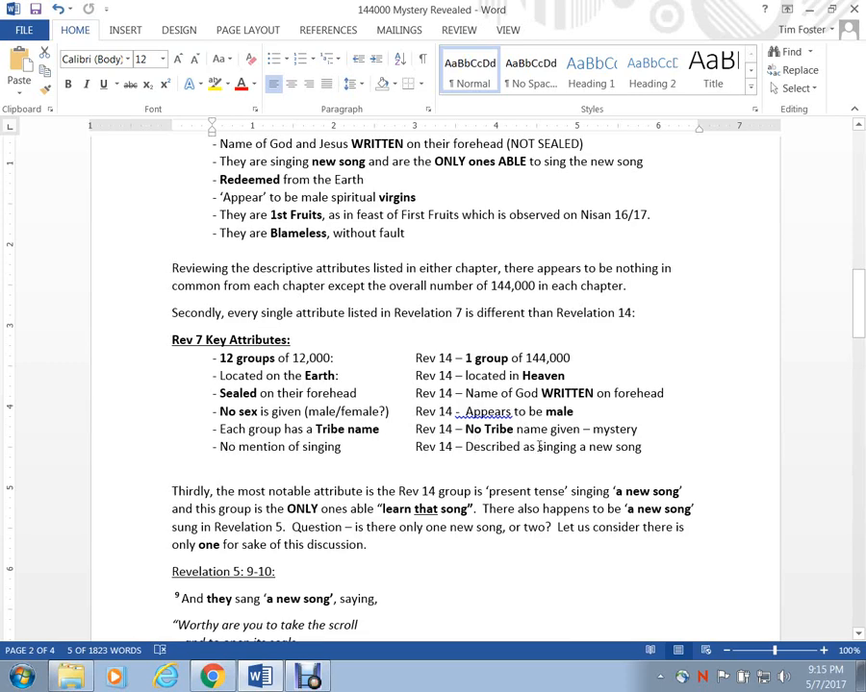
- Scroll to the 'Understanding that' paragraph, briefly checking the Debut recorder before returning to Word
scroll(down, 3)
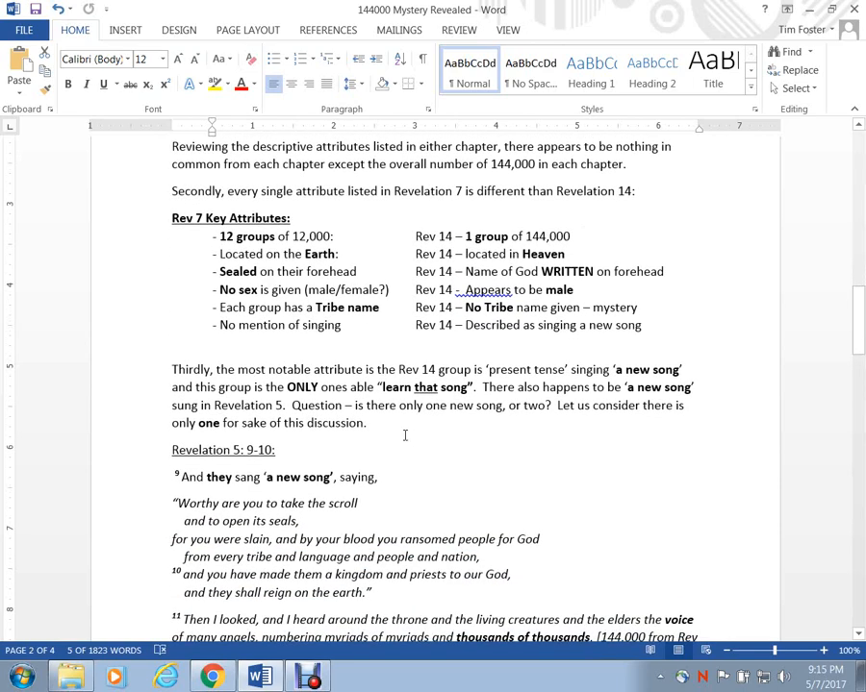
scroll(down, 3)
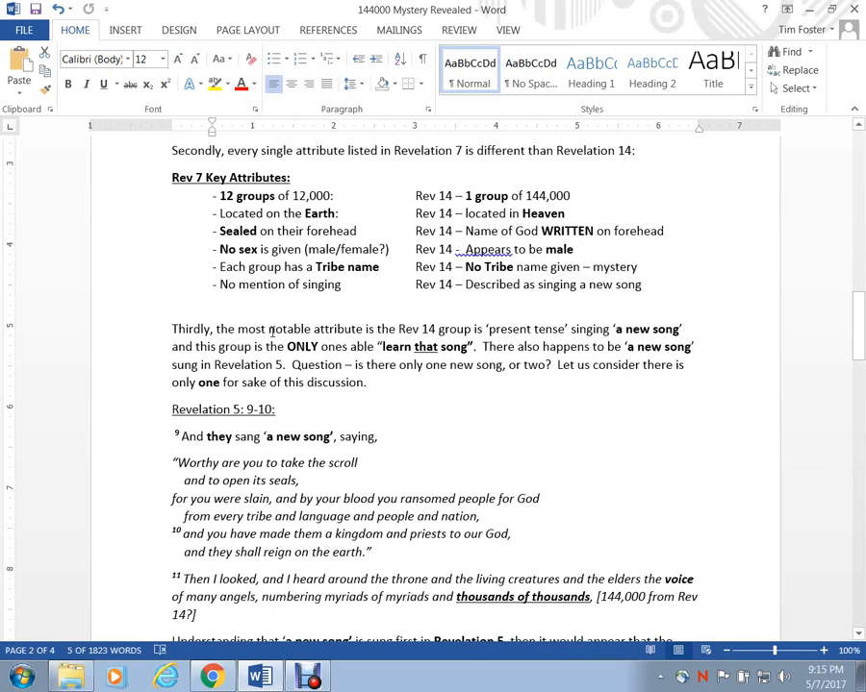
mouse_move(297, 366)
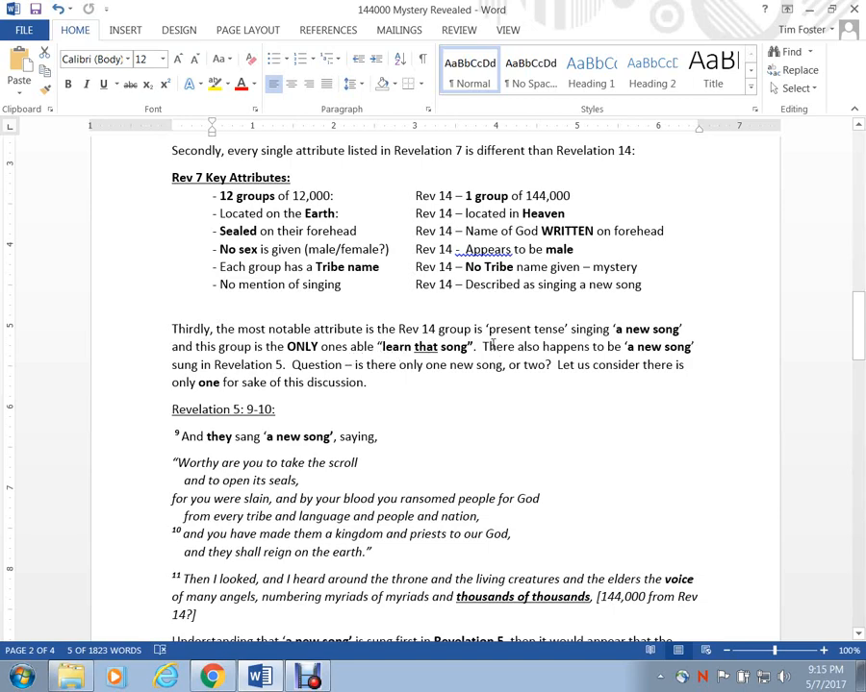
scroll(down, 3)
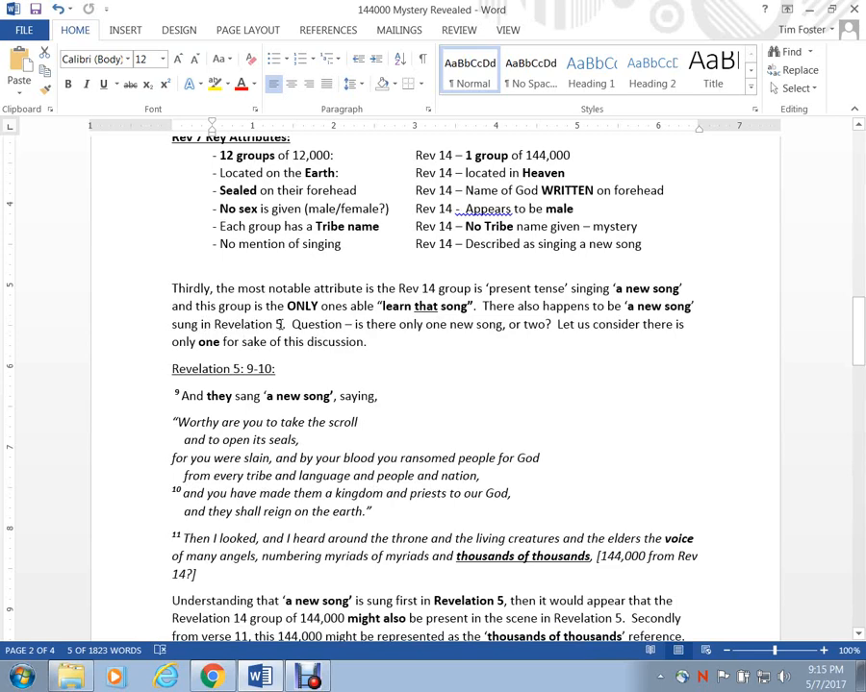
mouse_move(281, 325)
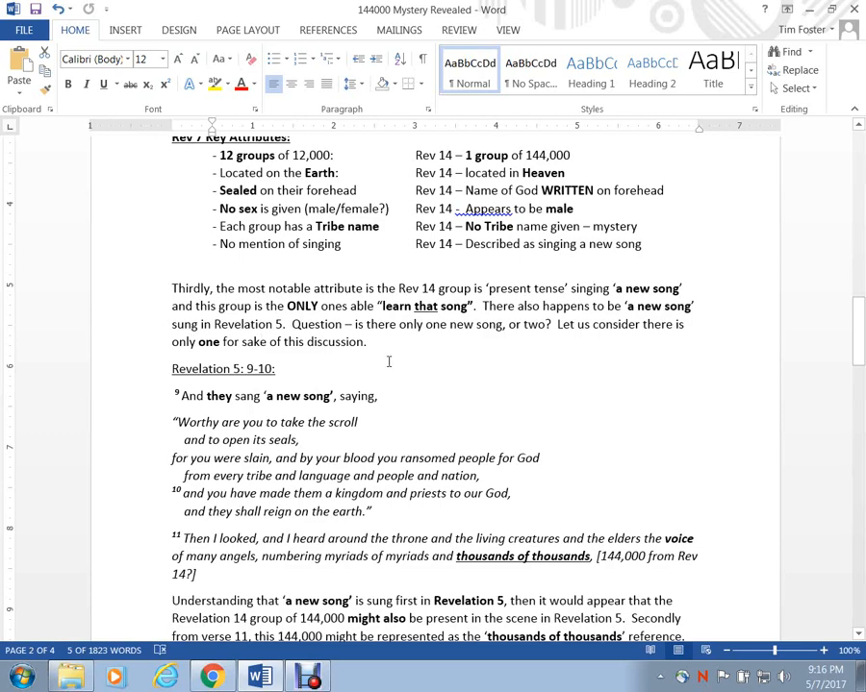
scroll(down, 3)
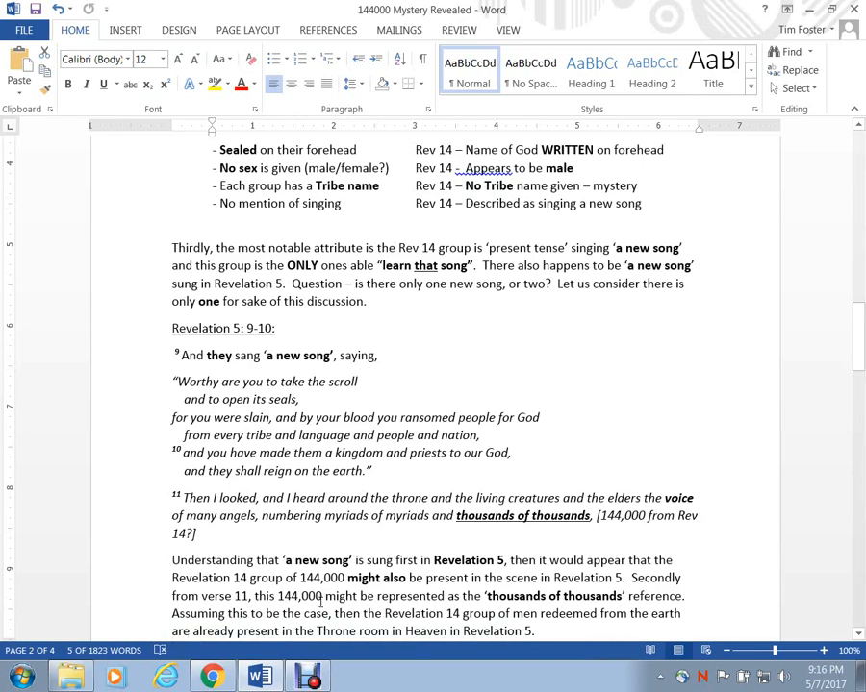
click(307, 677)
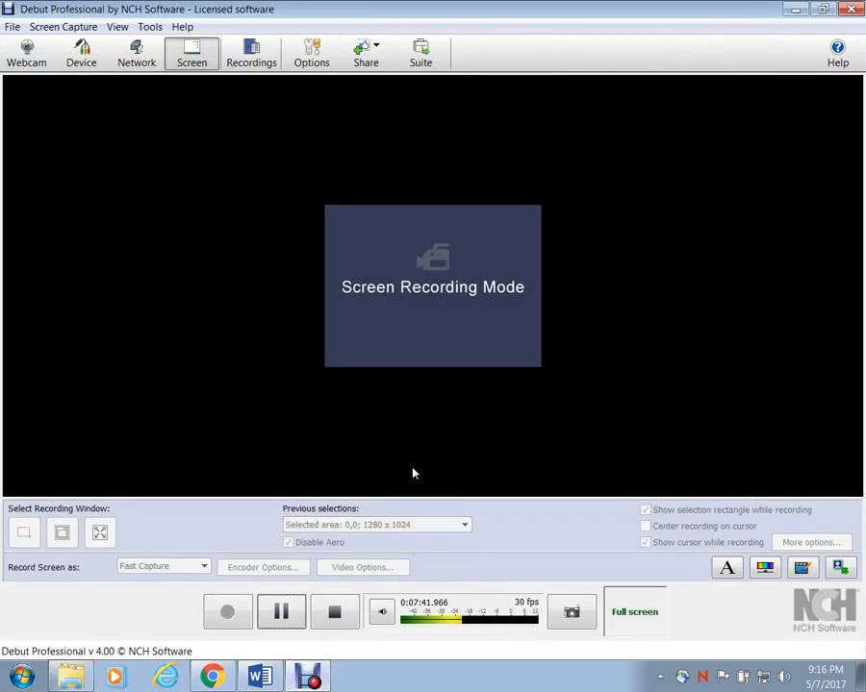
click(260, 677)
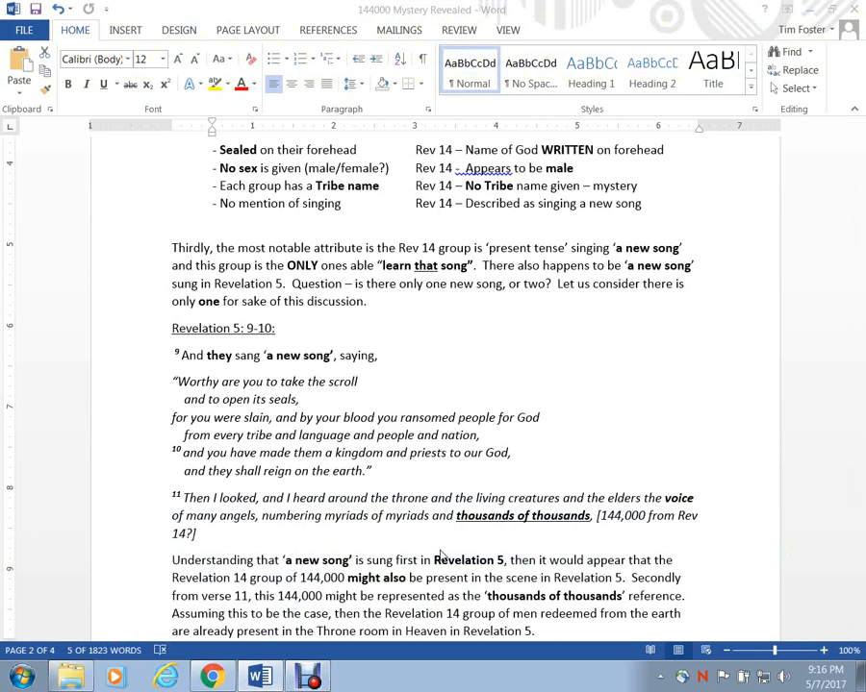
mouse_move(366, 523)
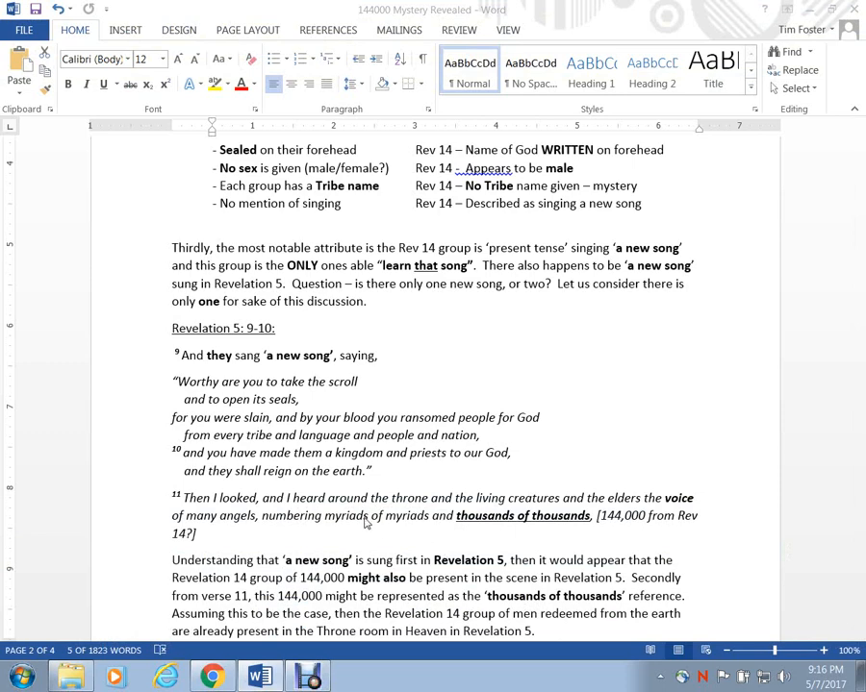
mouse_move(504, 435)
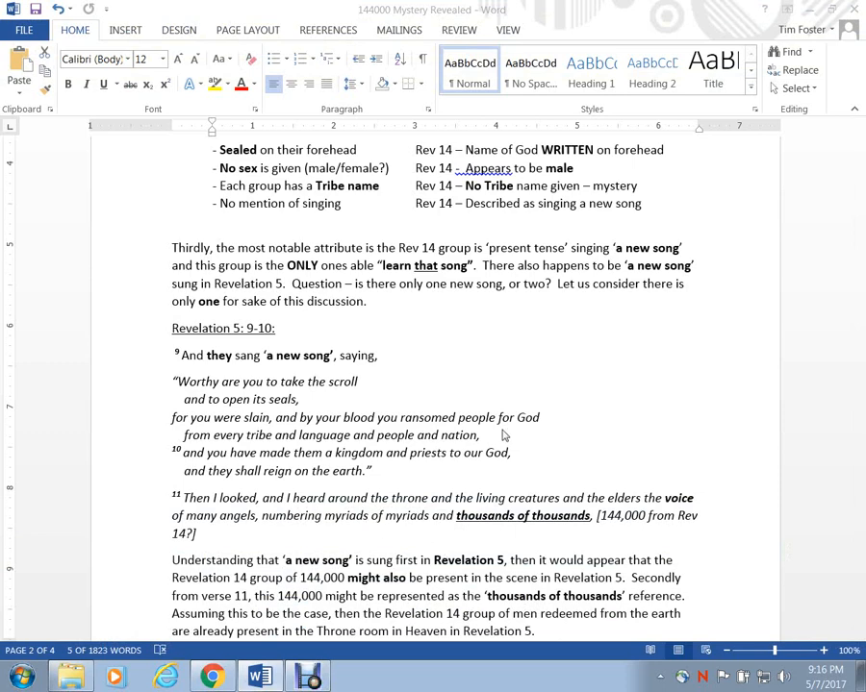
mouse_move(239, 442)
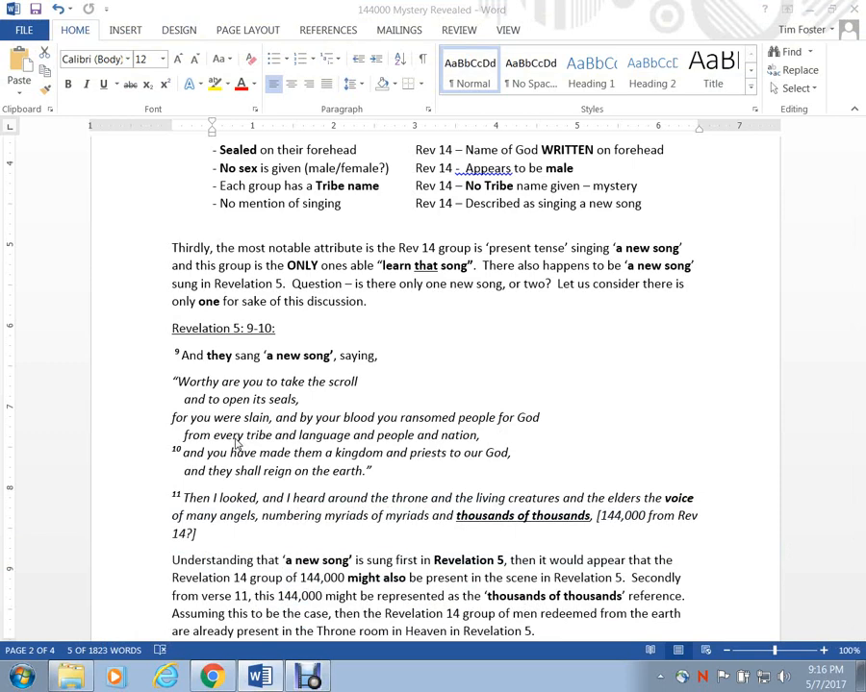
mouse_move(219, 485)
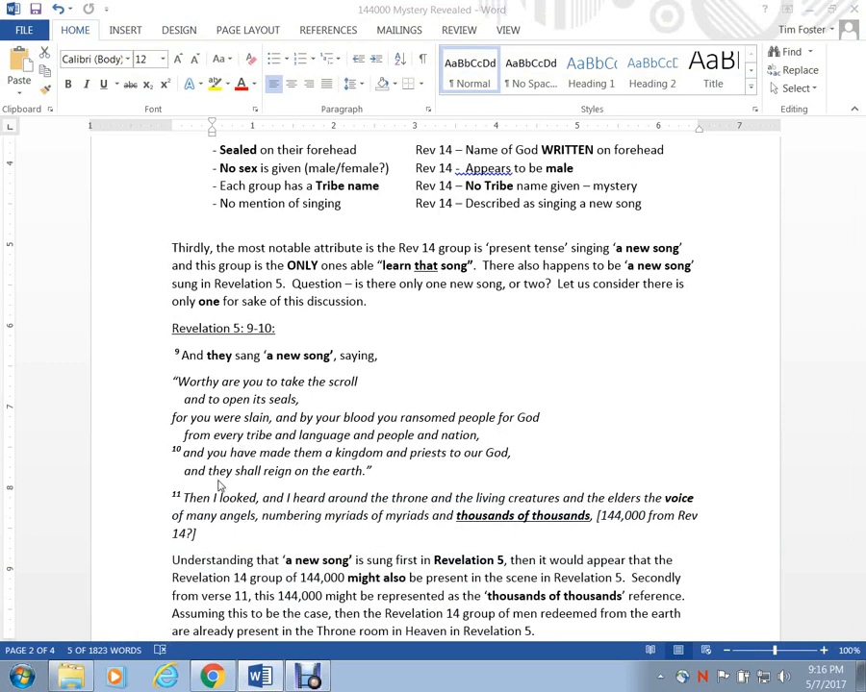
mouse_move(471, 511)
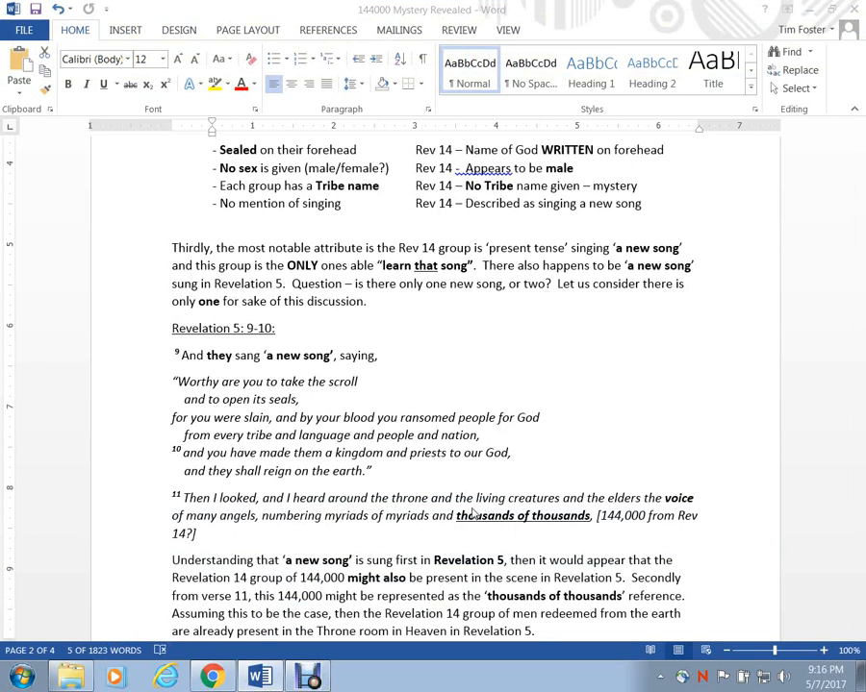
mouse_move(270, 509)
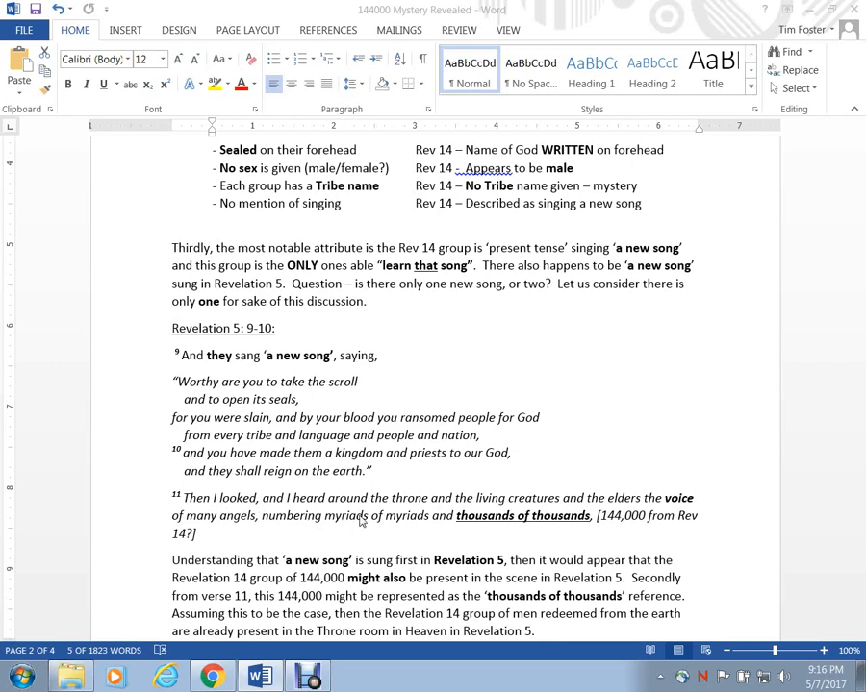
mouse_move(427, 523)
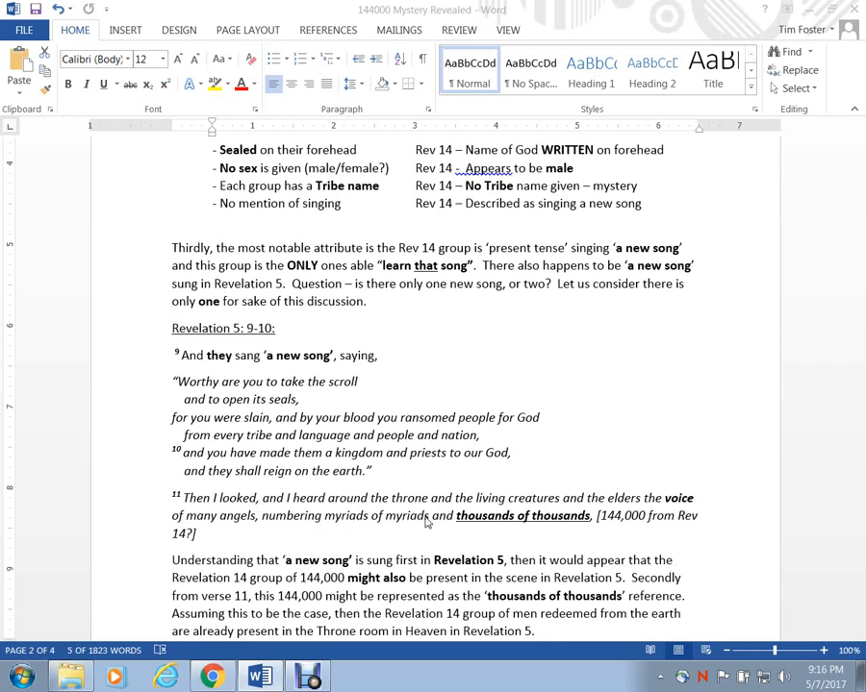
mouse_move(477, 523)
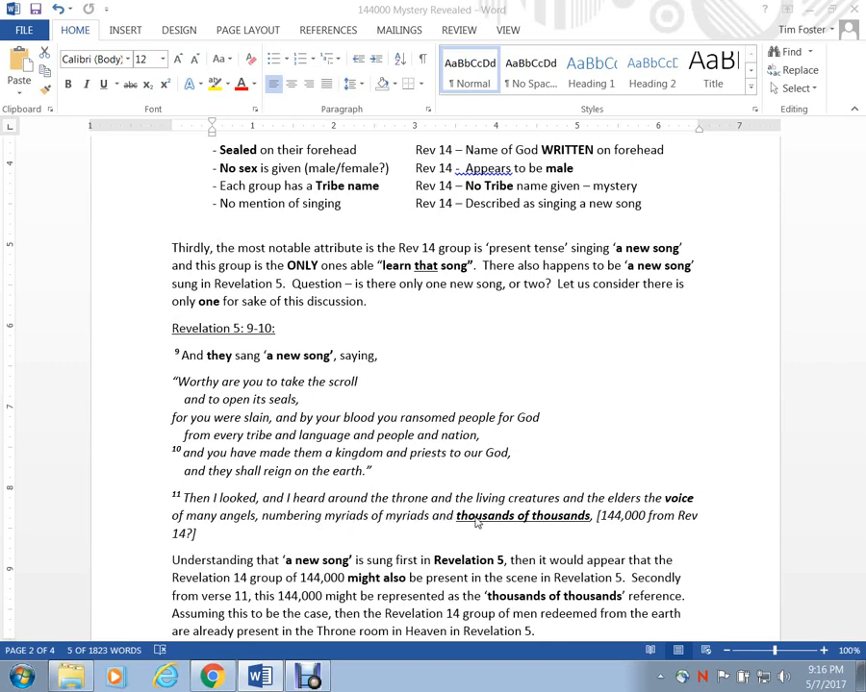
mouse_move(519, 524)
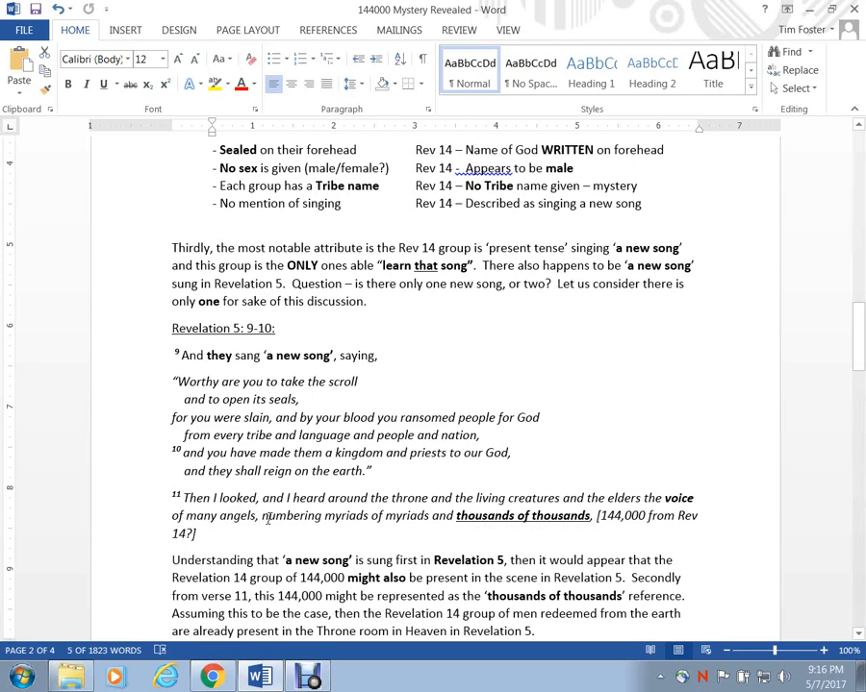
- Highlight a phrase in the 'Understanding that' paragraph and scroll to the start of page 3
drag(262, 516, 413, 516)
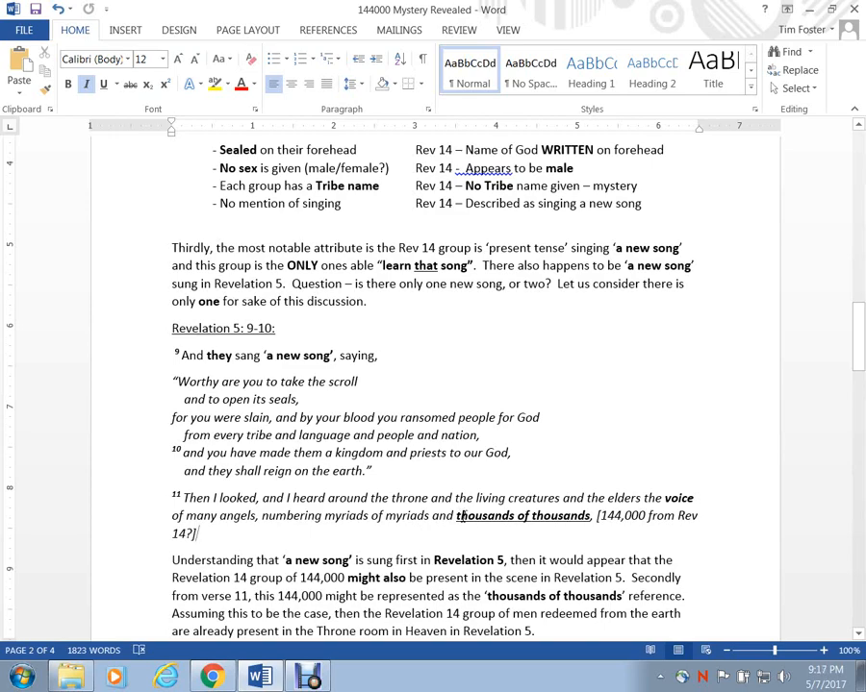
scroll(down, 3)
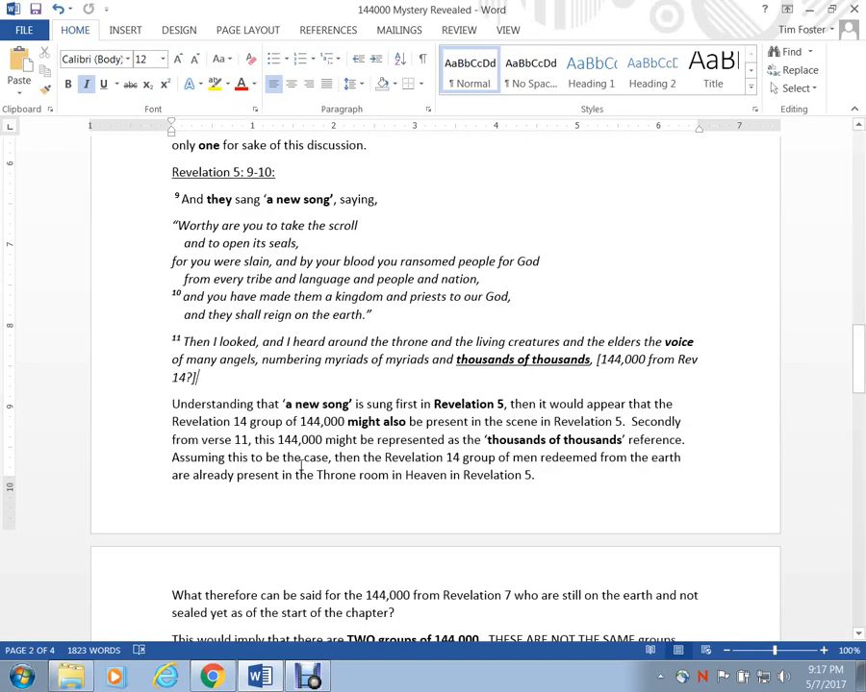
- Highlight the 288,000 total in the 1st Chronicles 27:1 calculation and reach the 'WHO ARE THEY?' heading
scroll(down, 3)
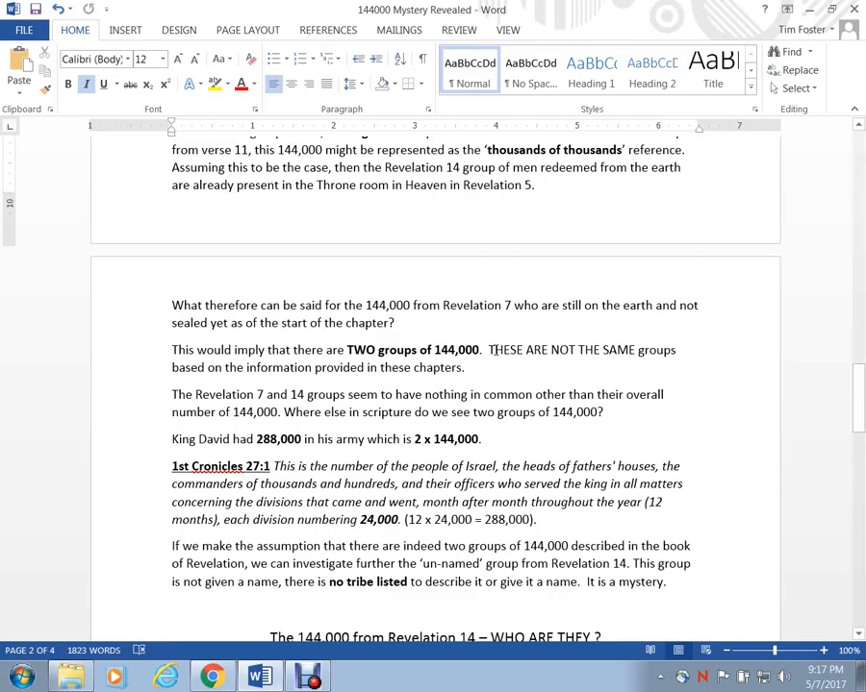
scroll(down, 3)
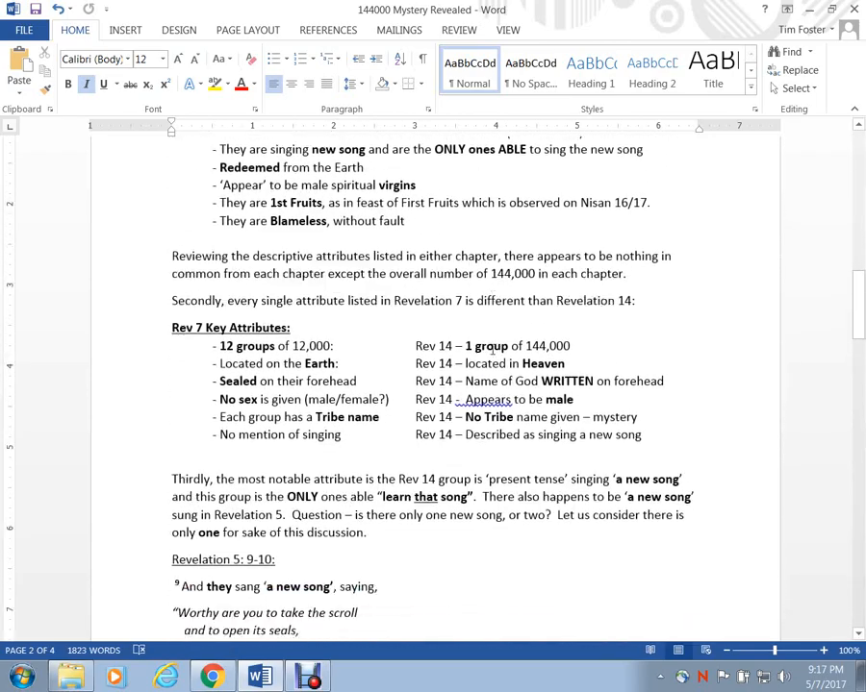
scroll(down, 3)
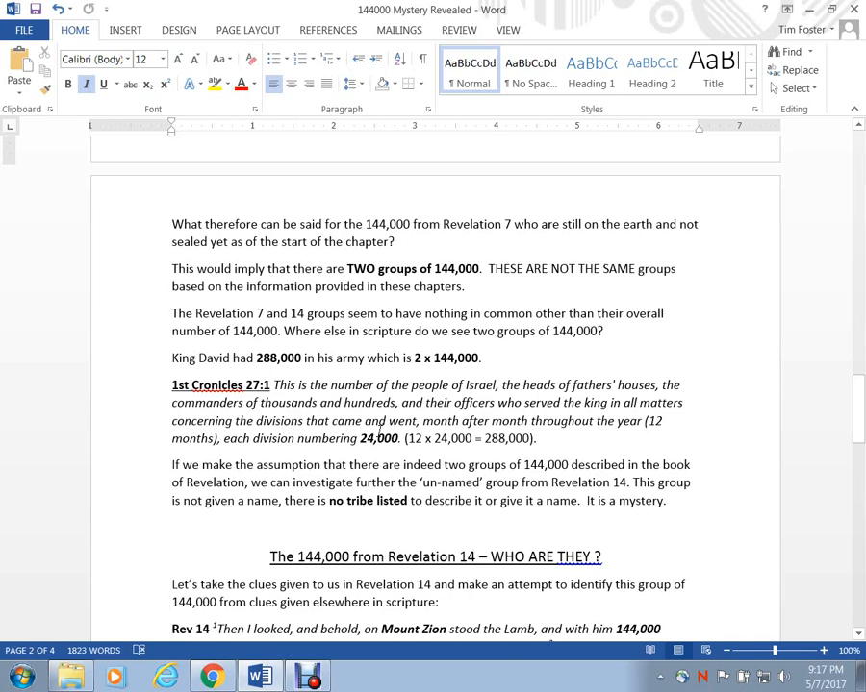
double_click(438, 422)
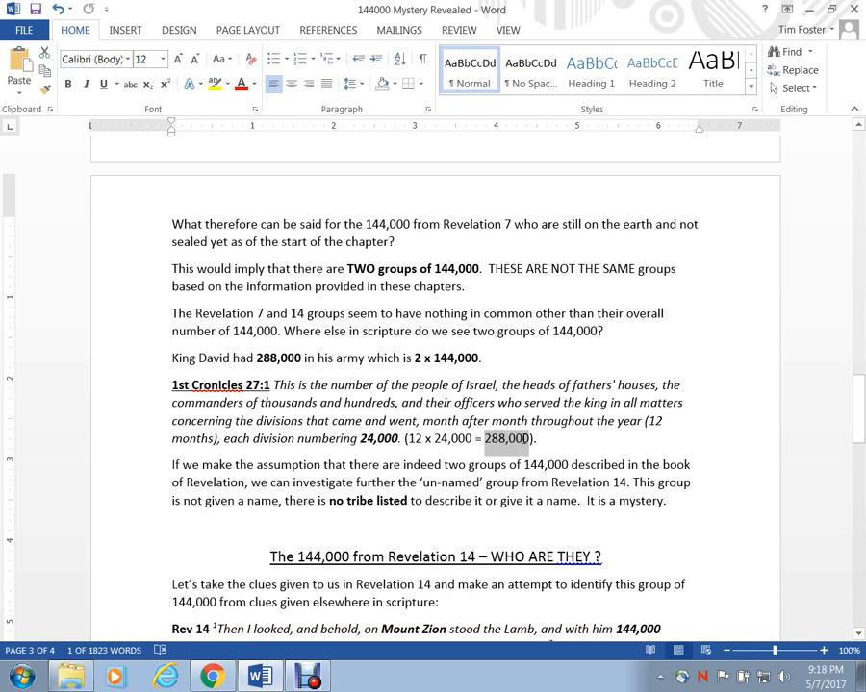
mouse_move(330, 466)
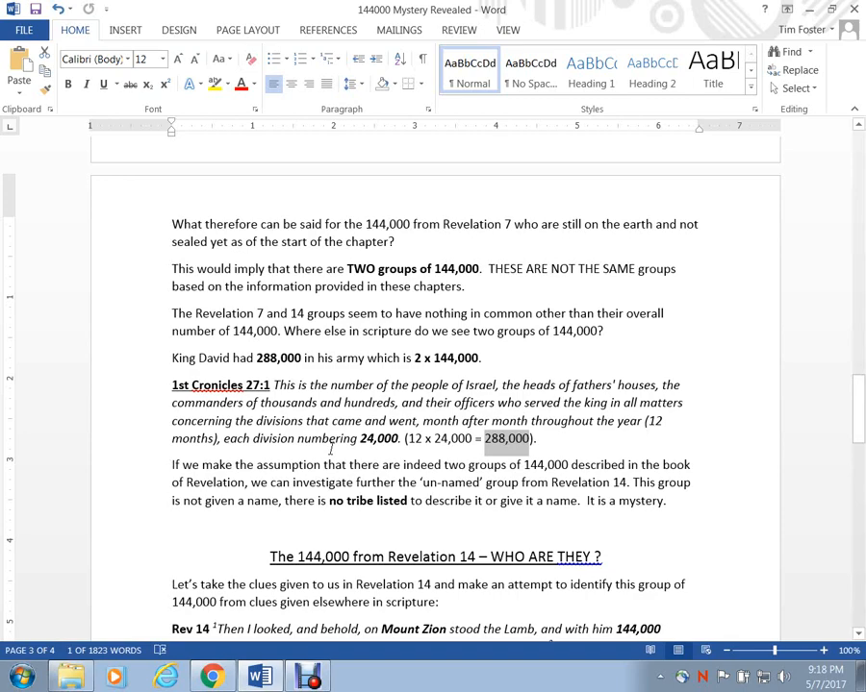
scroll(down, 3)
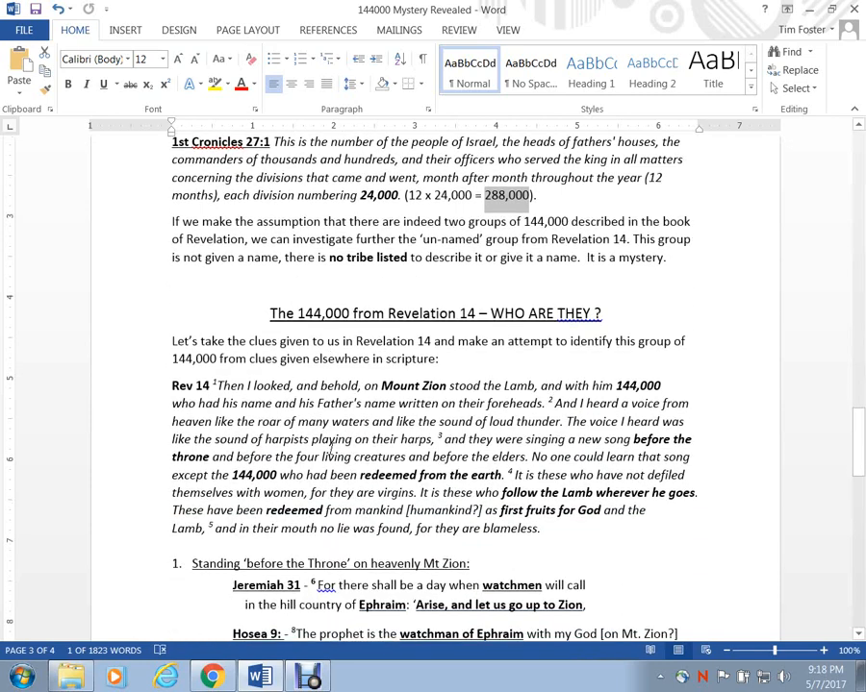
- Highlight 'Ephraim' in the Jeremiah 31 verse of clue 1 and scroll to clue 2
scroll(down, 3)
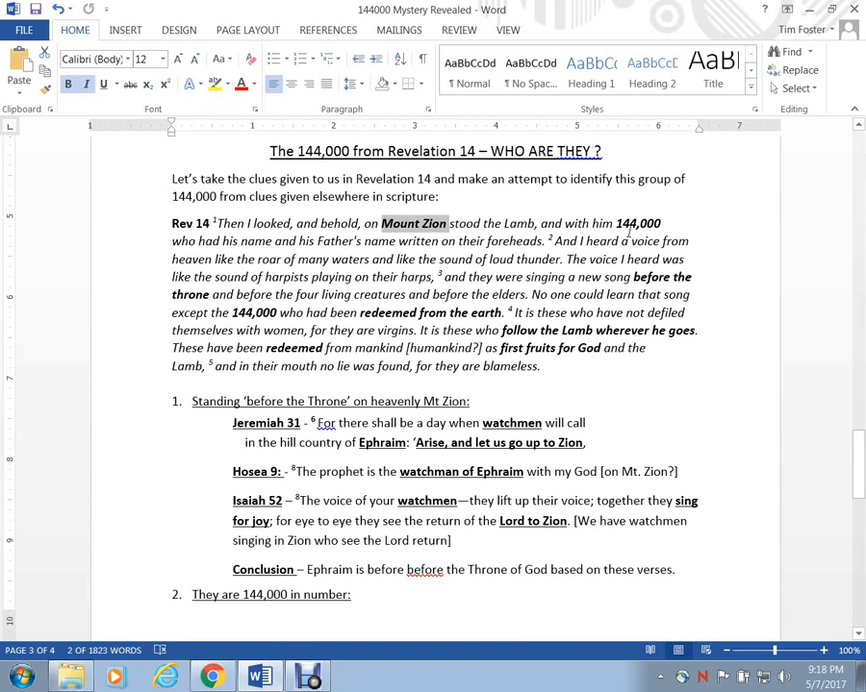
mouse_move(408, 299)
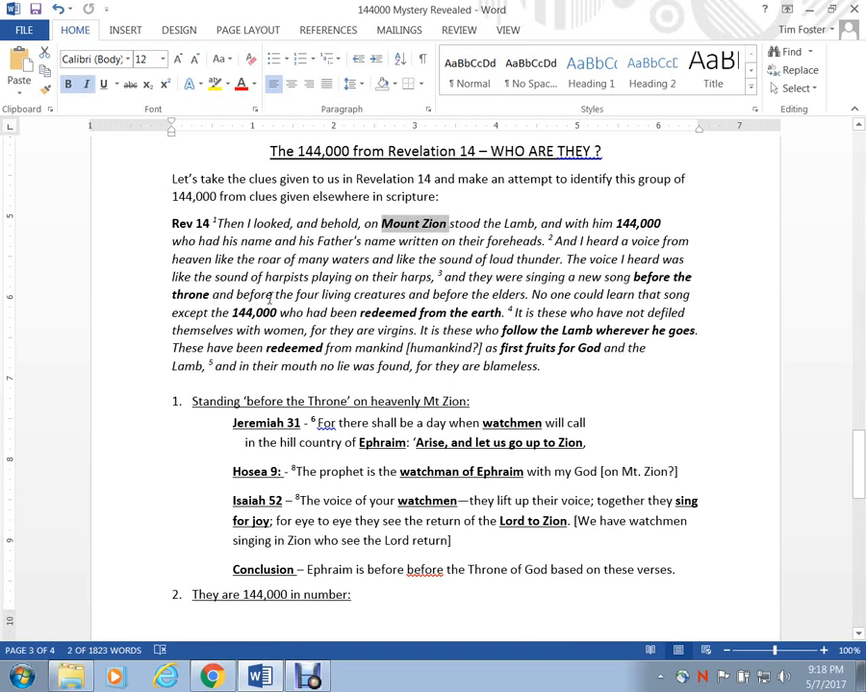
mouse_move(523, 348)
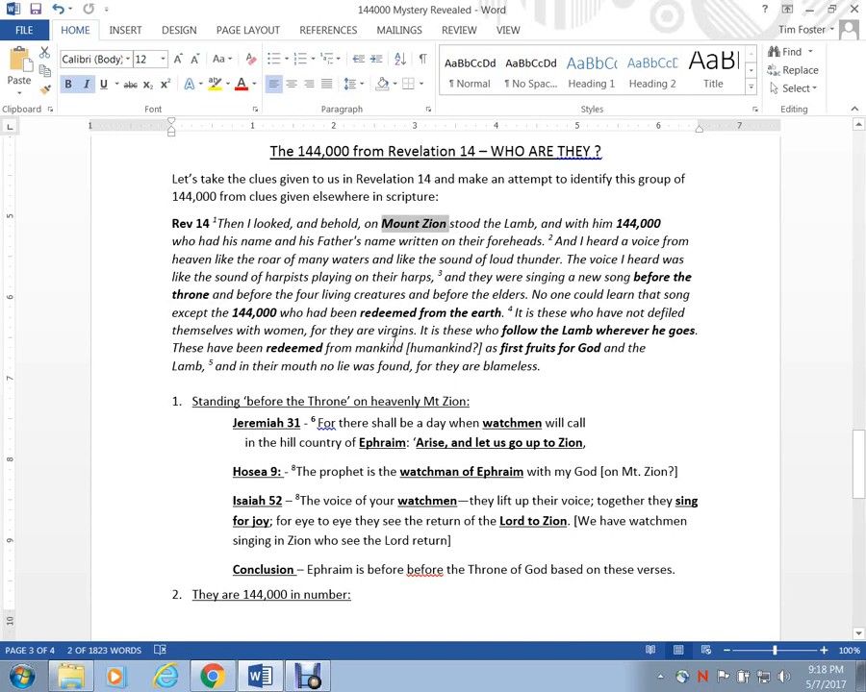
scroll(down, 3)
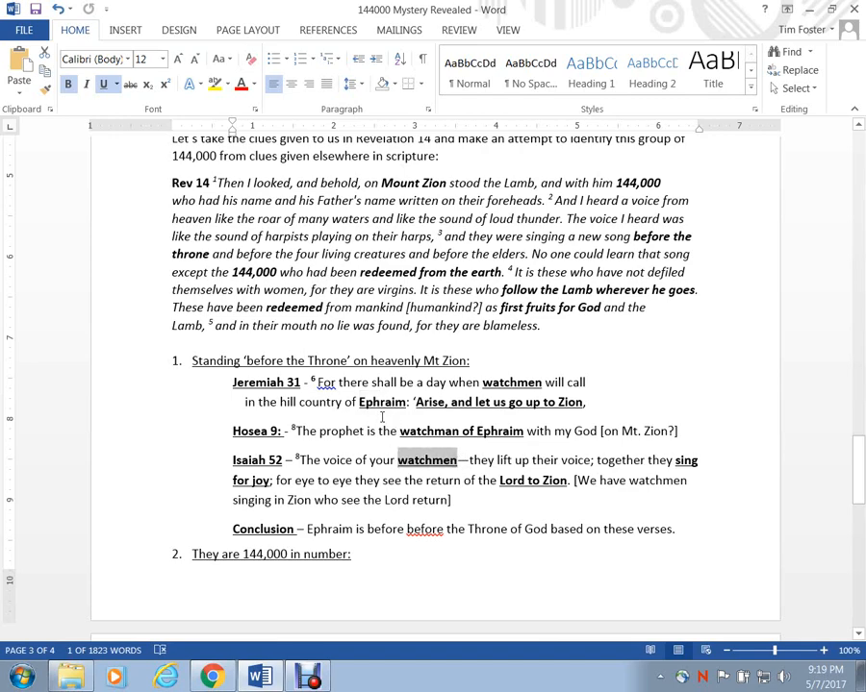
double_click(381, 402)
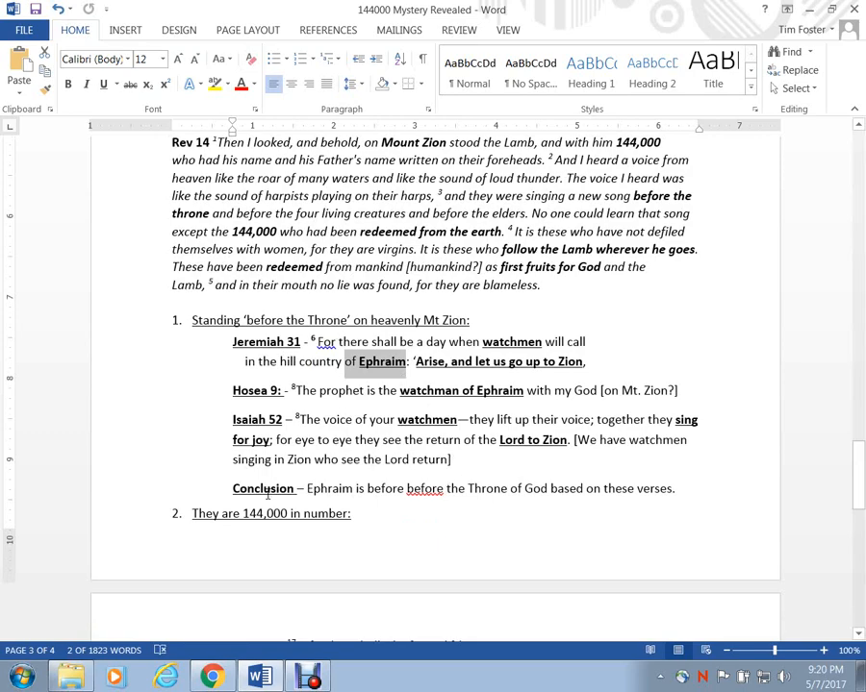
scroll(down, 3)
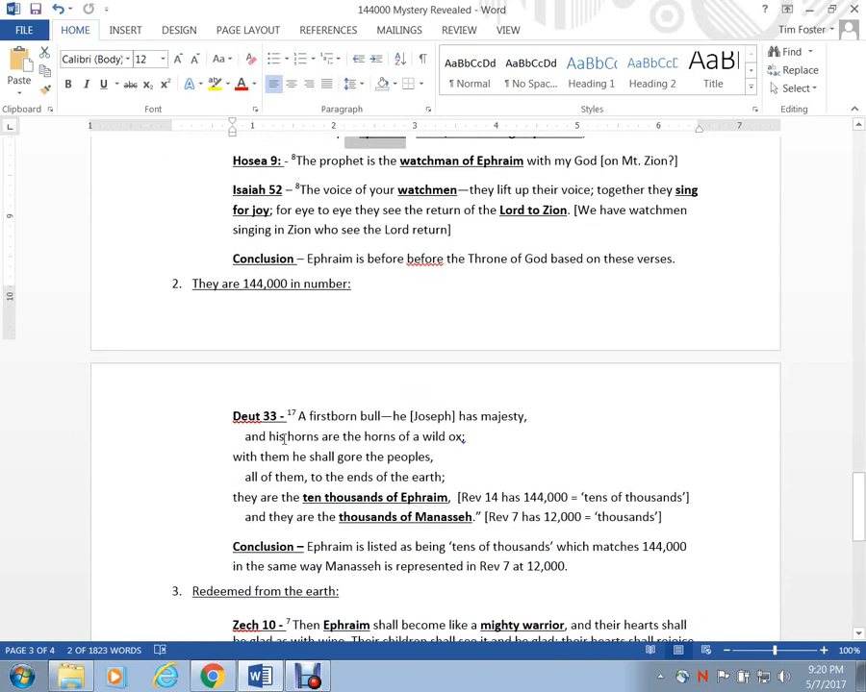
- Highlight 'thousands' in the Manasseh line of Deut 33 and scroll to clues 3 to 5
scroll(down, 3)
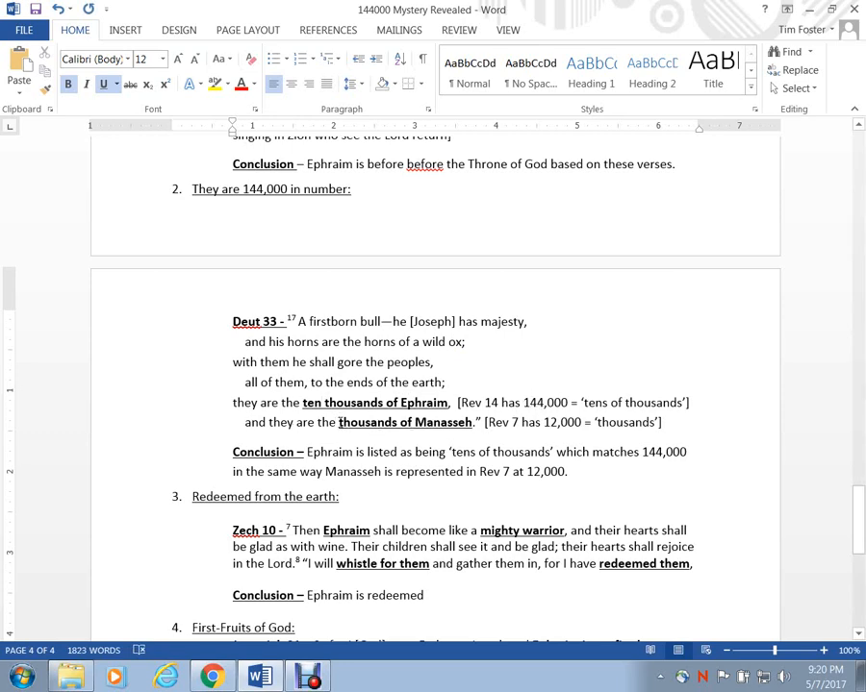
double_click(362, 423)
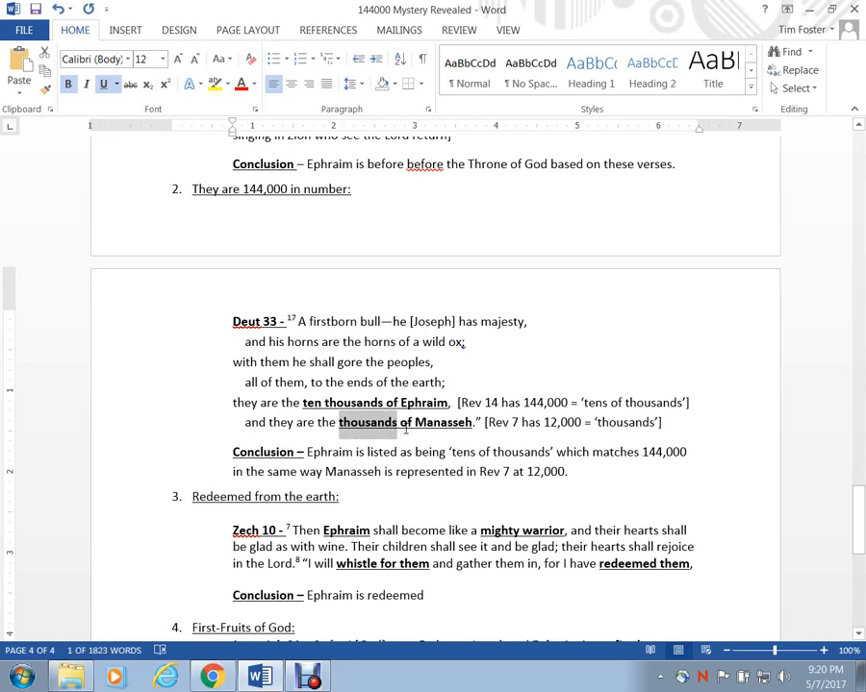
mouse_move(349, 431)
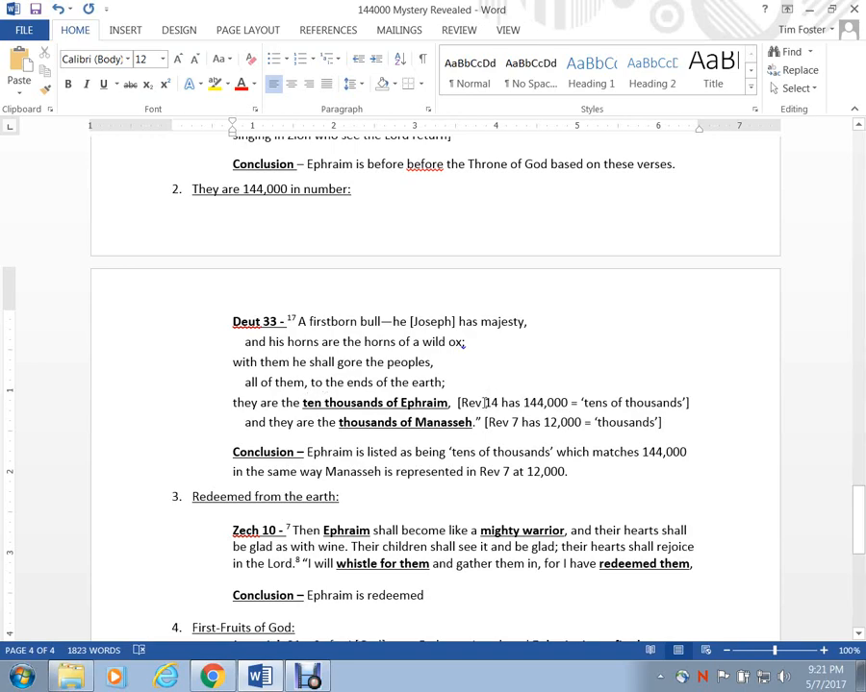
scroll(down, 3)
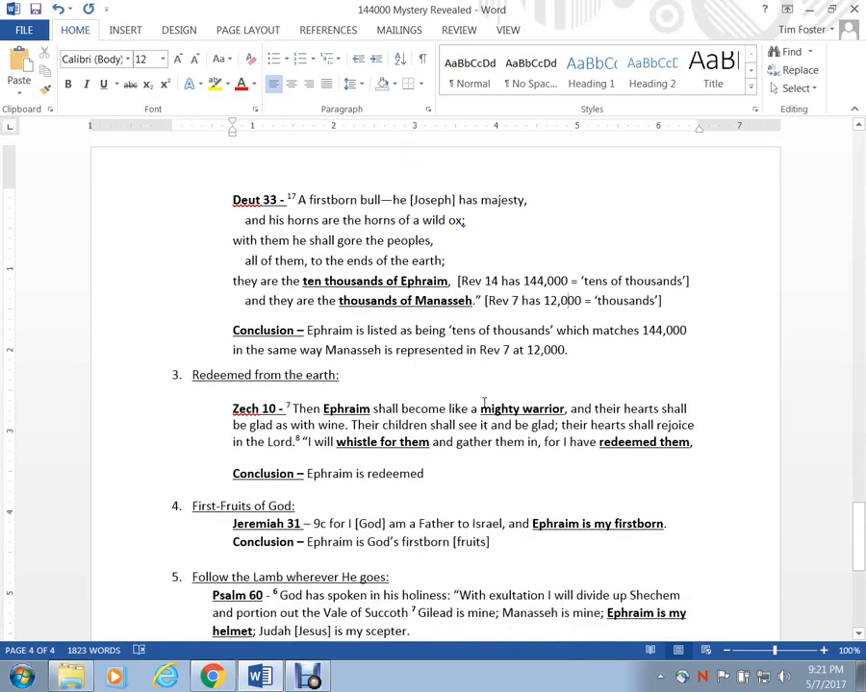
- Highlight 'redeemed them' in the Zech 10 verse and scroll to the closing Conclusion ending 'Mystery solved. God Bless'
scroll(down, 3)
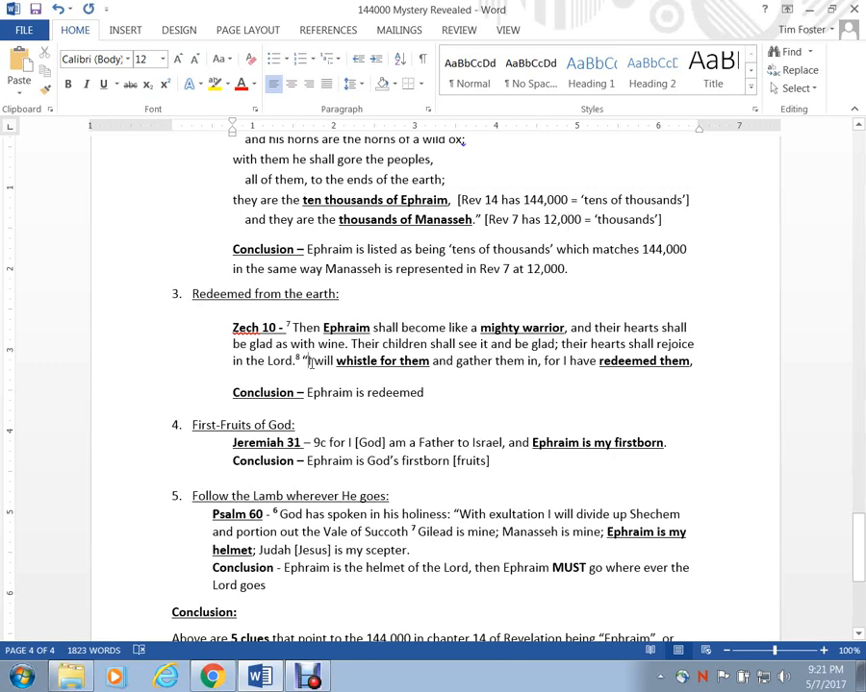
drag(308, 362, 431, 361)
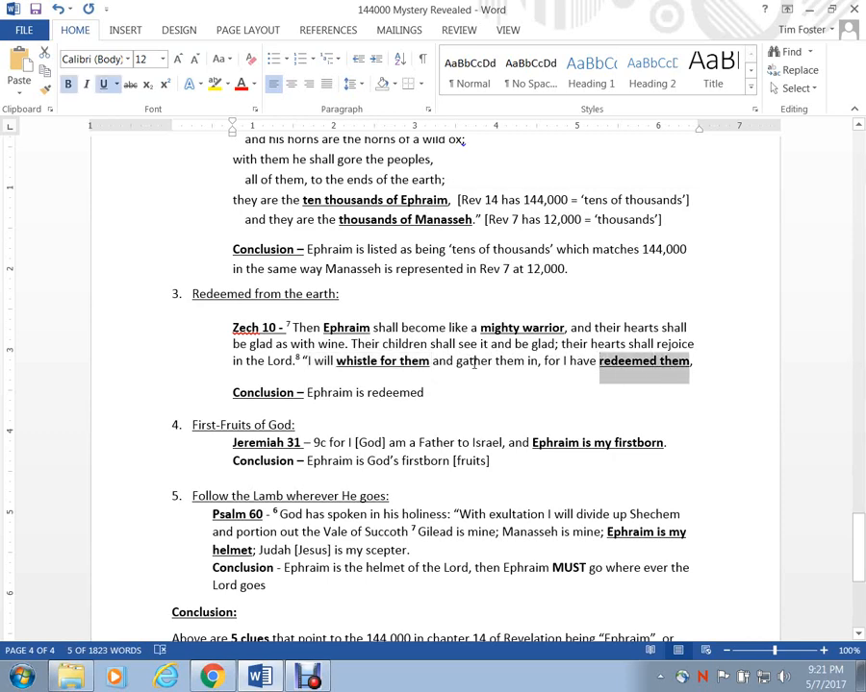
scroll(down, 3)
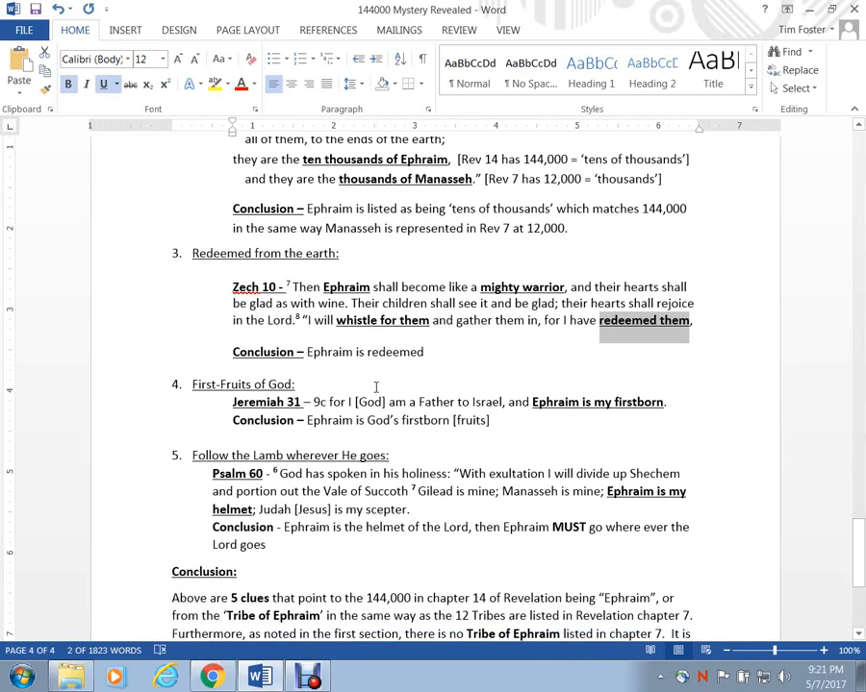
scroll(down, 3)
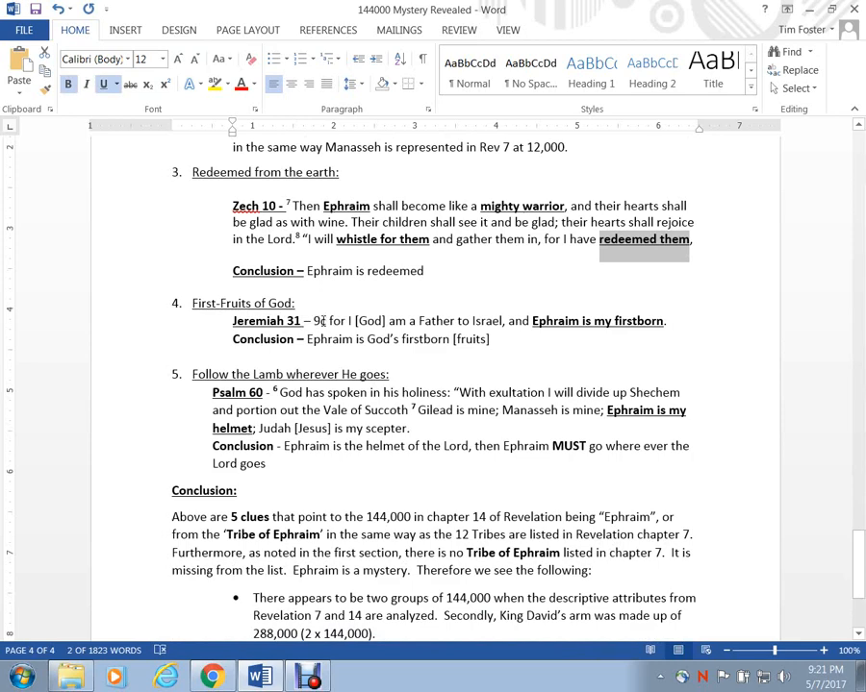
mouse_move(489, 324)
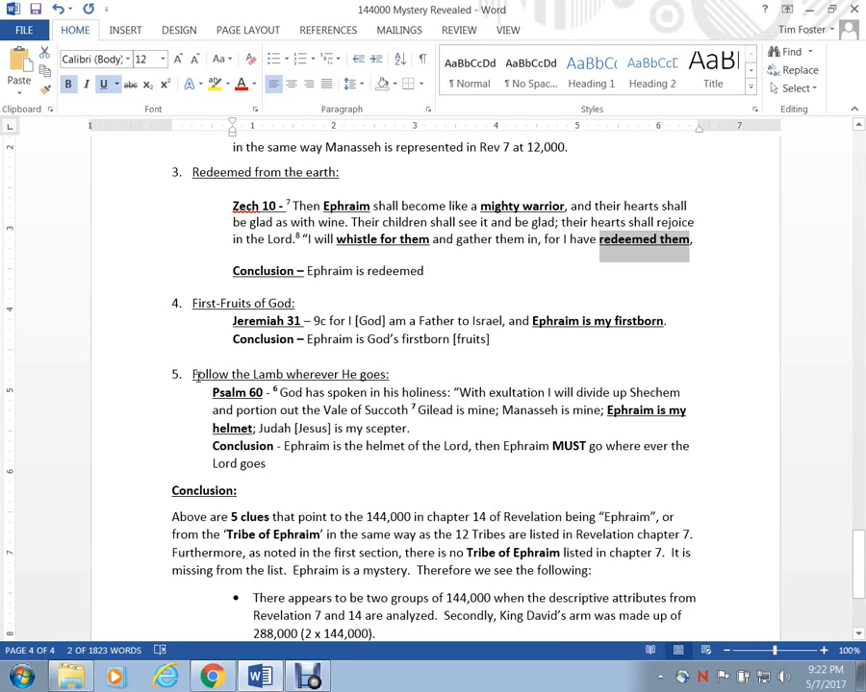
mouse_move(280, 393)
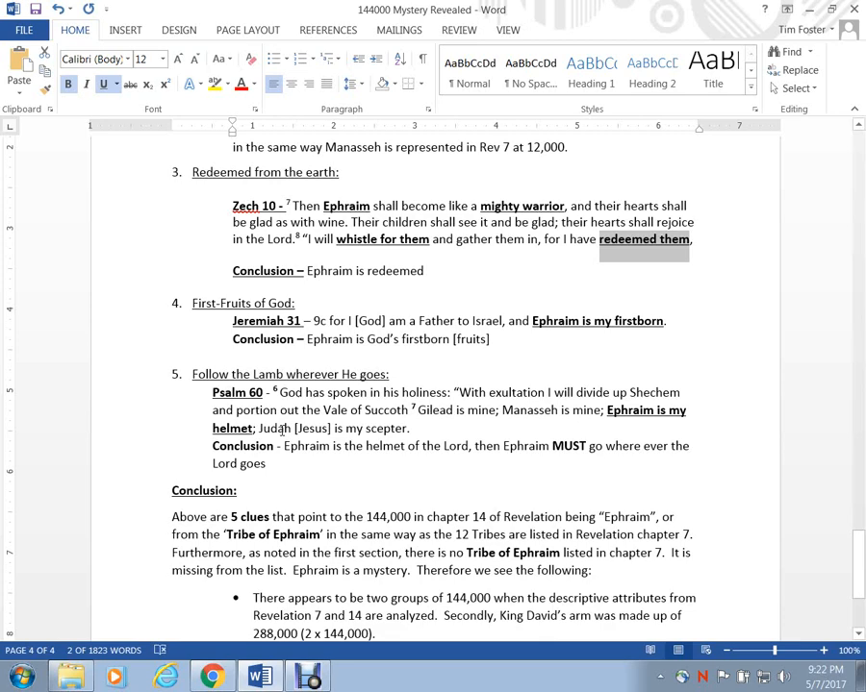
scroll(down, 3)
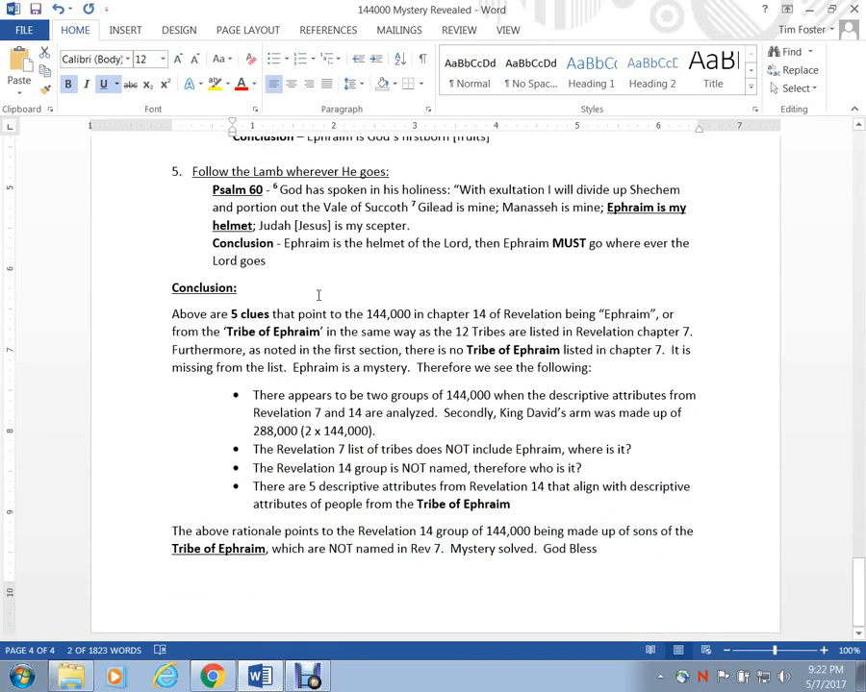
mouse_move(311, 302)
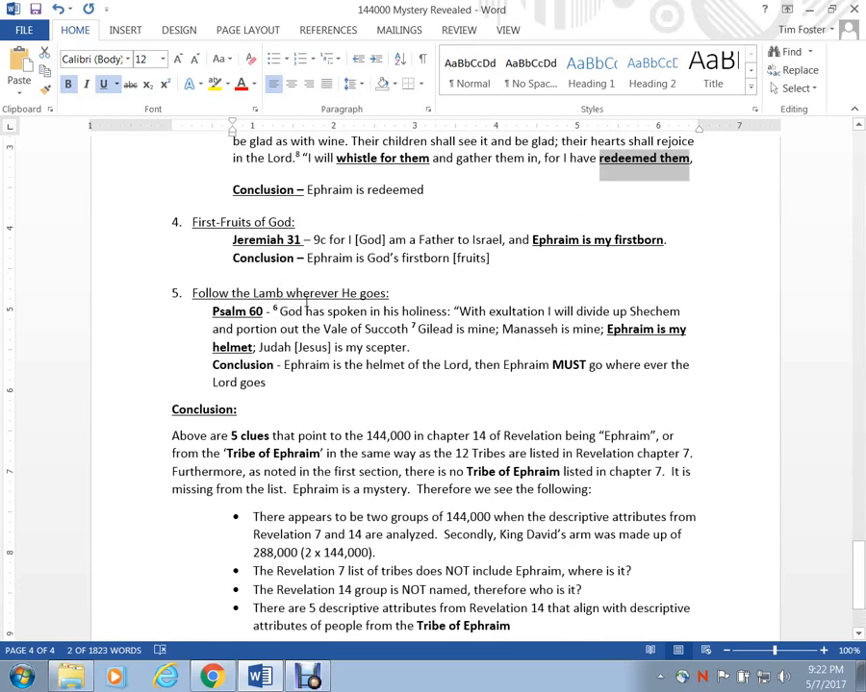
scroll(down, 3)
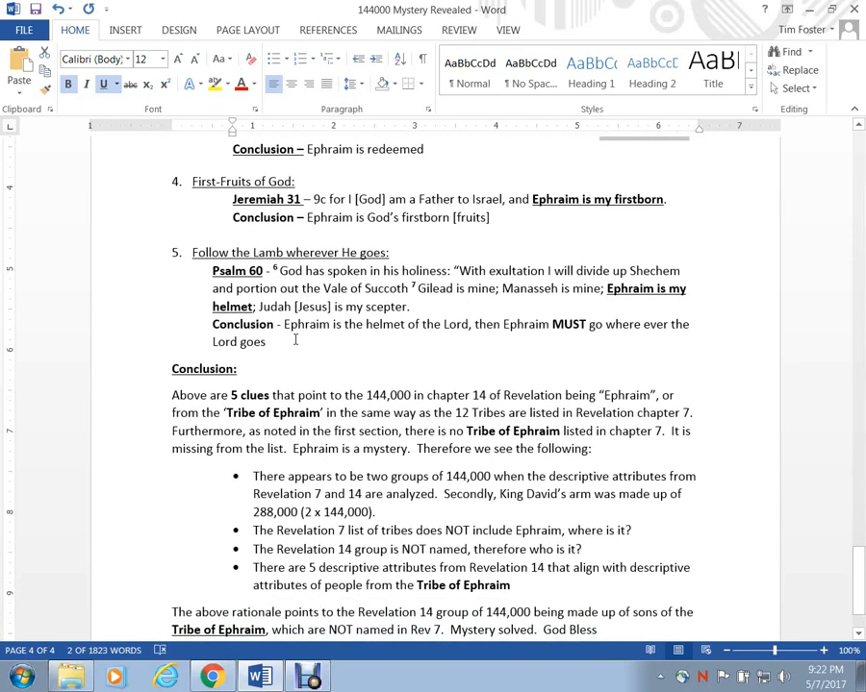
mouse_move(435, 404)
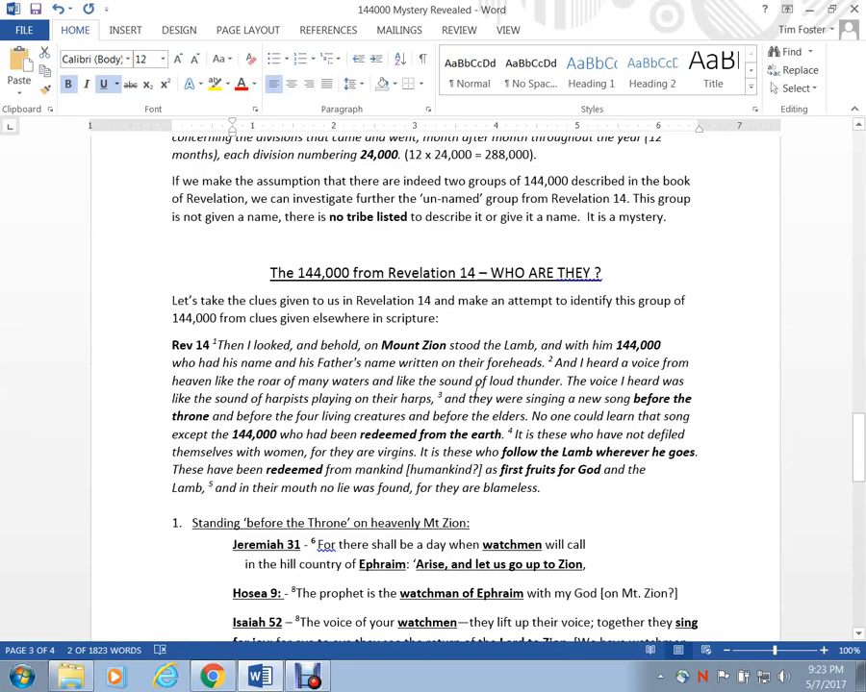
scroll(down, 3)
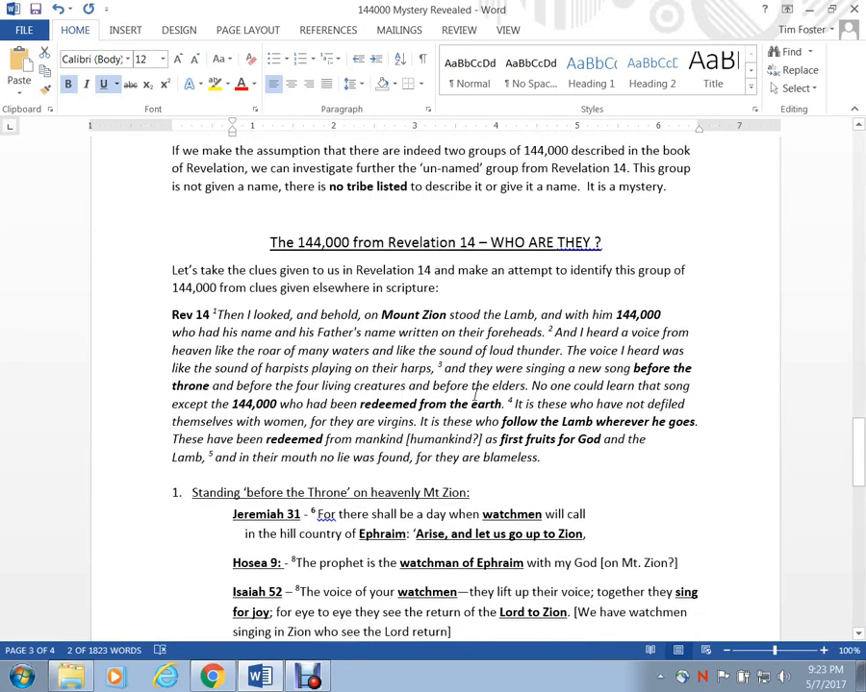
scroll(down, 3)
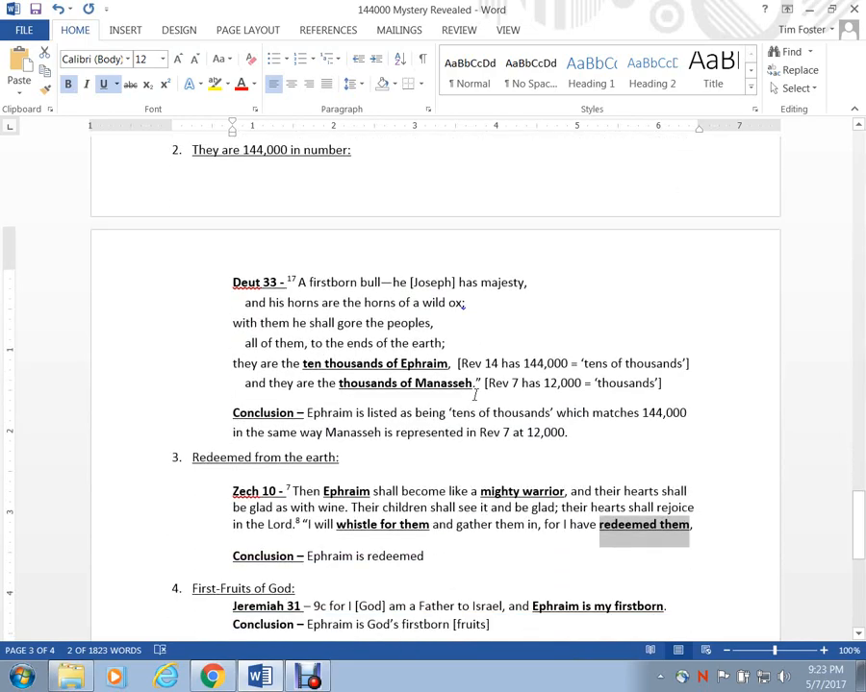
scroll(down, 3)
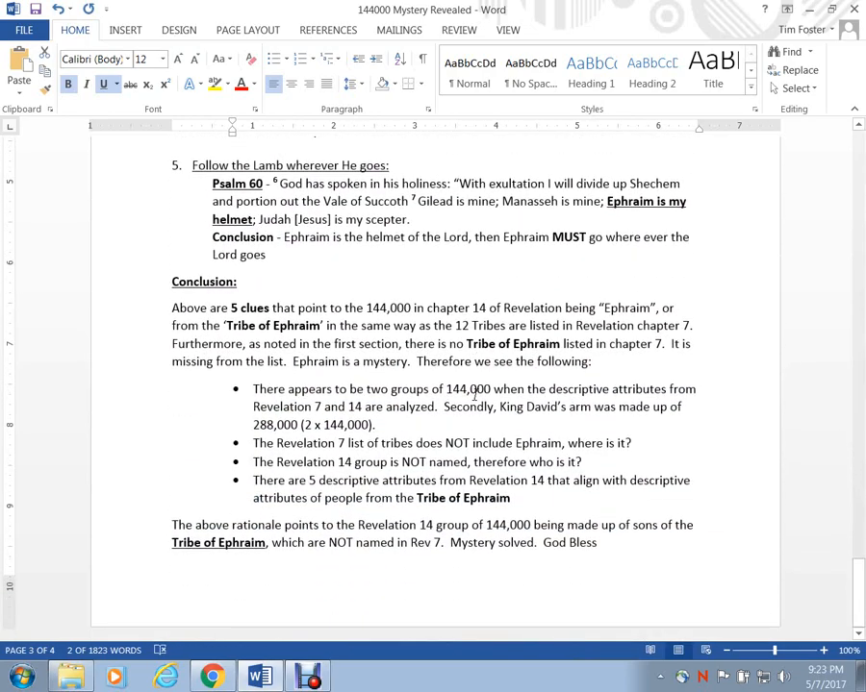